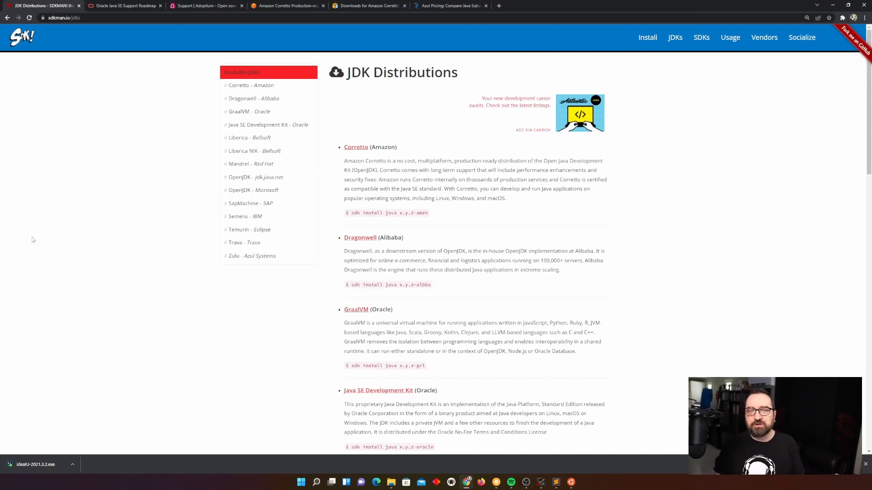
mouse_move(564, 318)
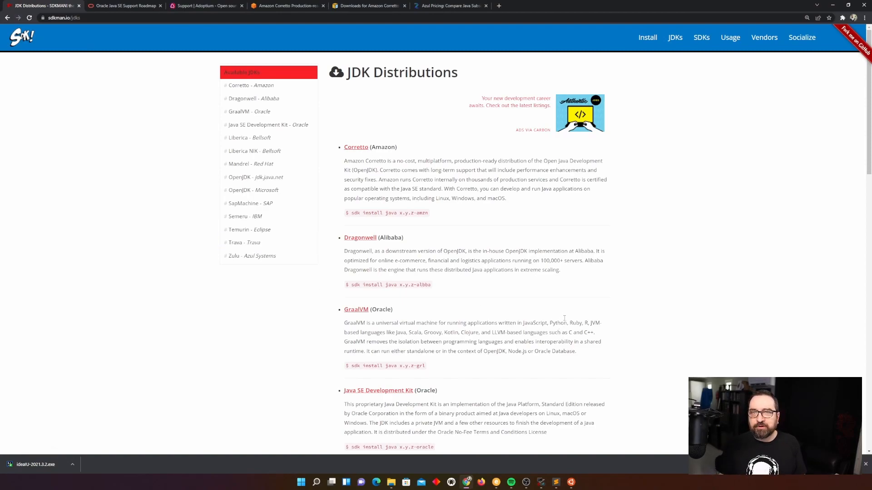
mouse_move(557, 303)
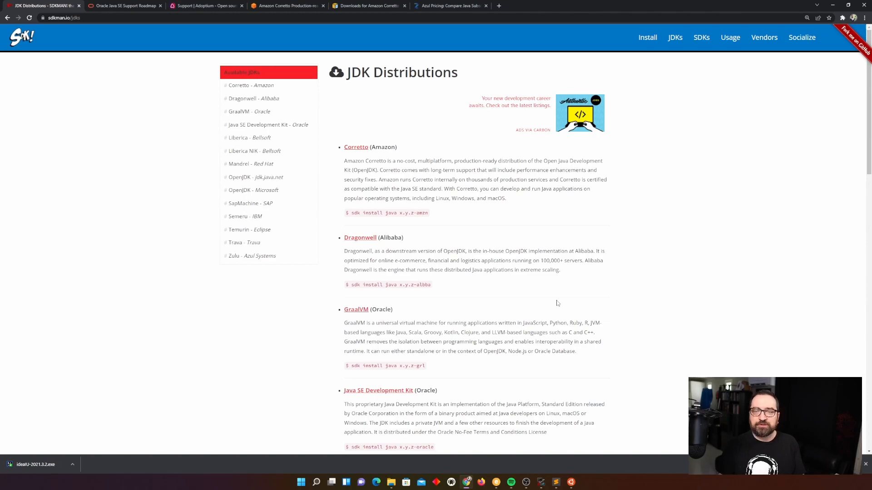
mouse_move(568, 298)
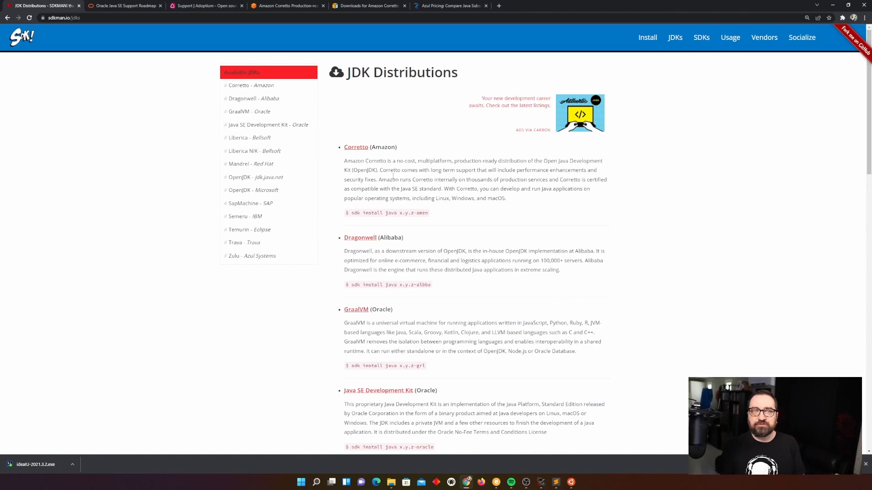
- Visit the SDKMAN home page, then return to its JDK Distributions page
left_click(29, 17)
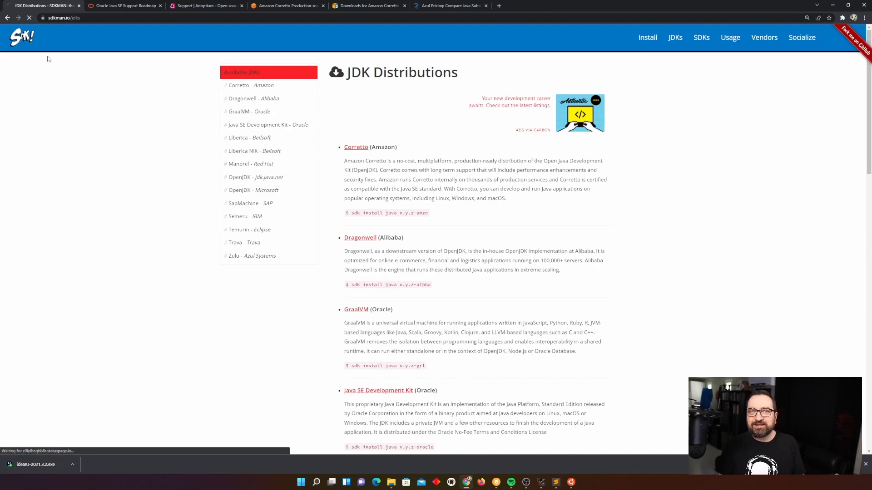
left_click(22, 37)
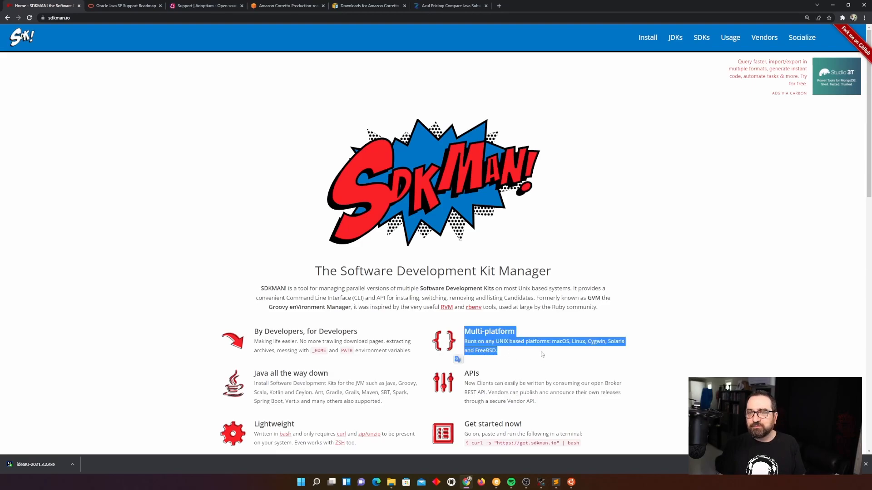
left_click(542, 355)
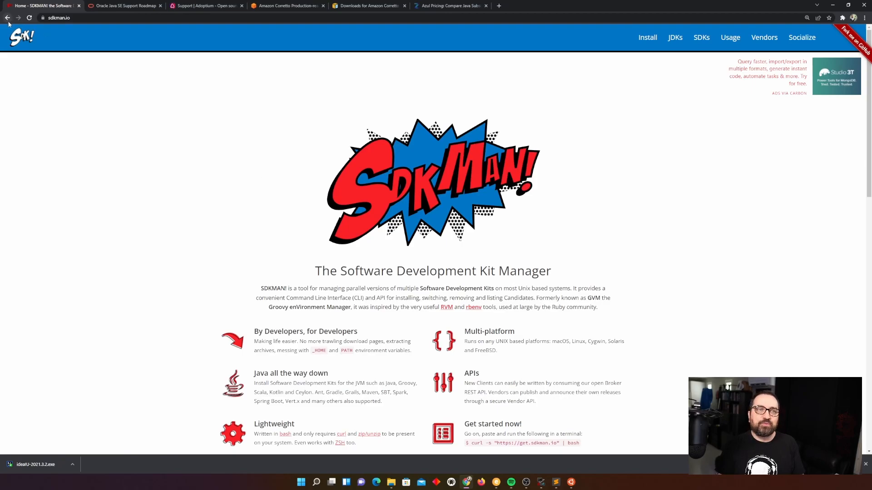
left_click(674, 38)
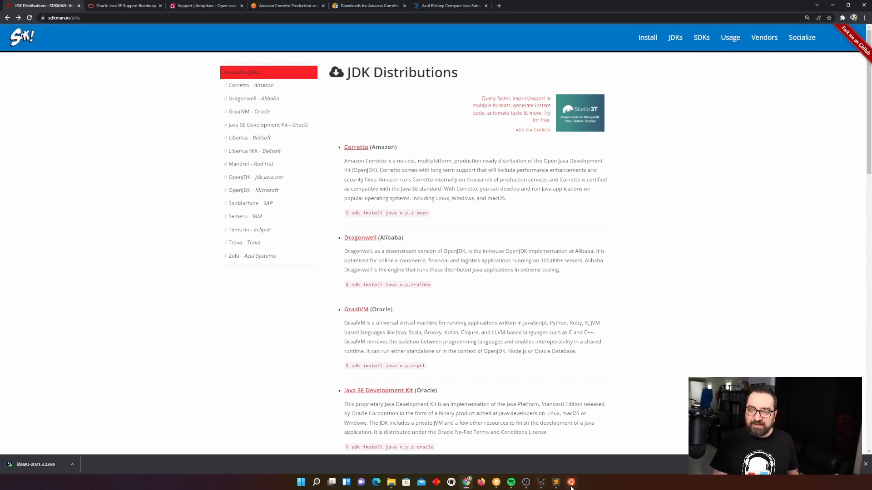
- Run 'sdk list java' in Windows Terminal and scroll through the vendor/version/identifier list
left_click(556, 482)
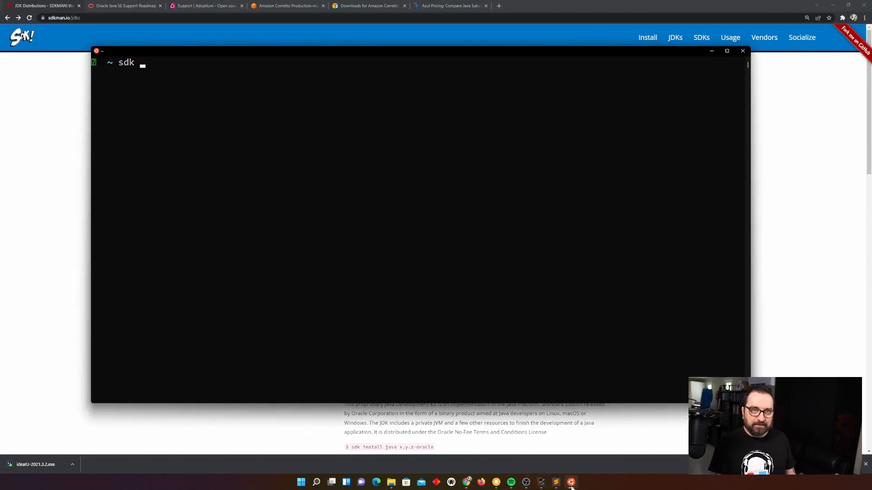
key("Return")
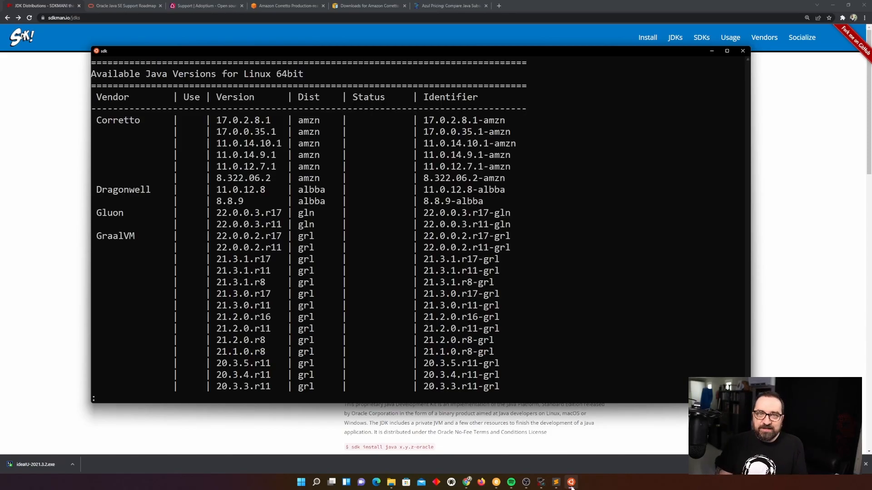
scroll("down", 3)
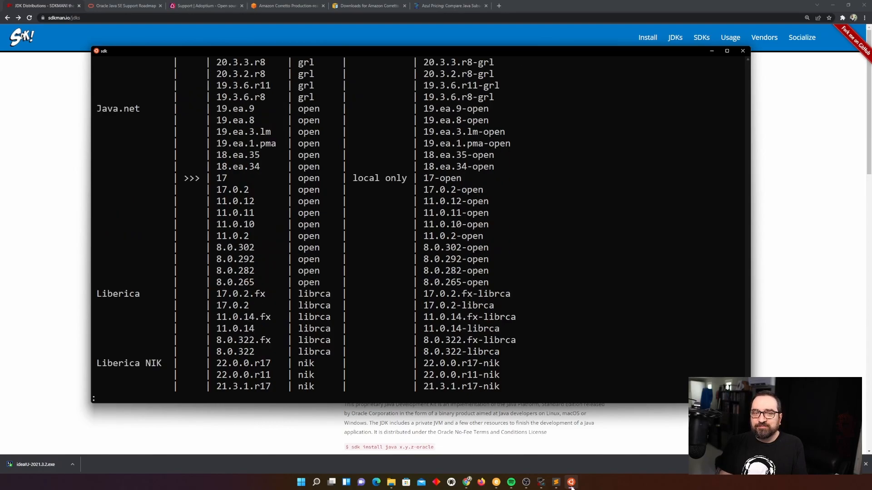
scroll("down", 3)
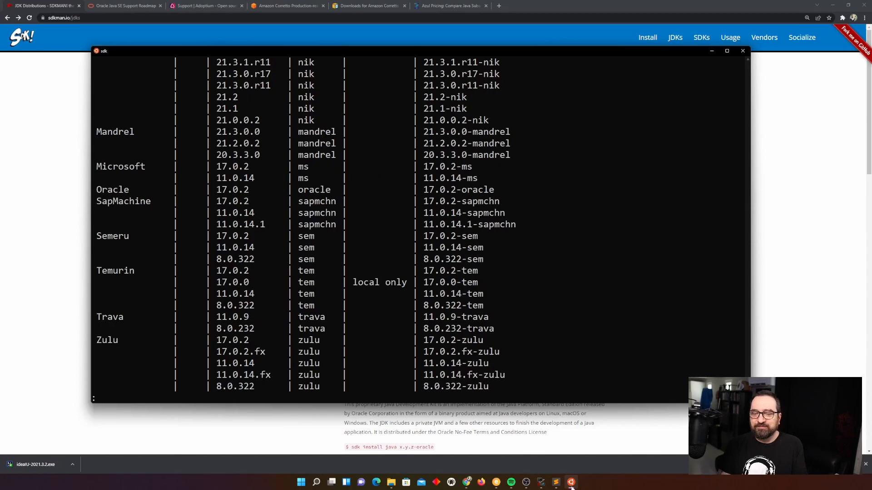
scroll("up", 3)
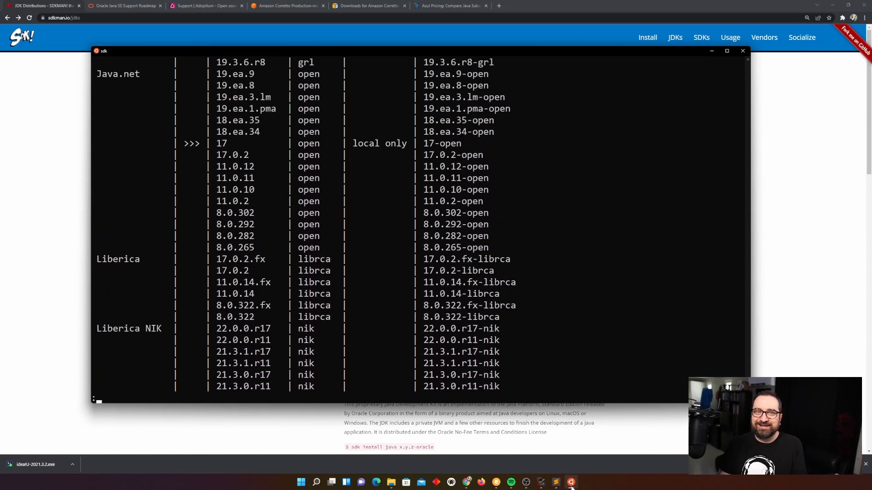
scroll("up", 3)
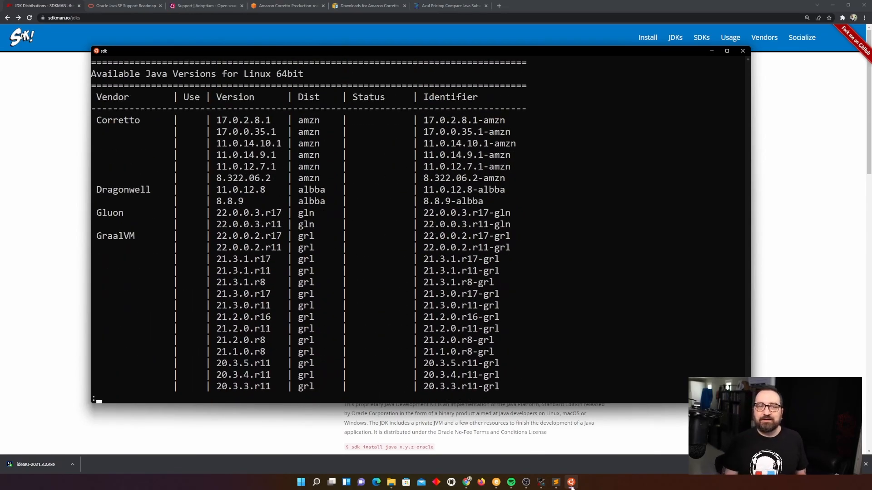
scroll("down", 3)
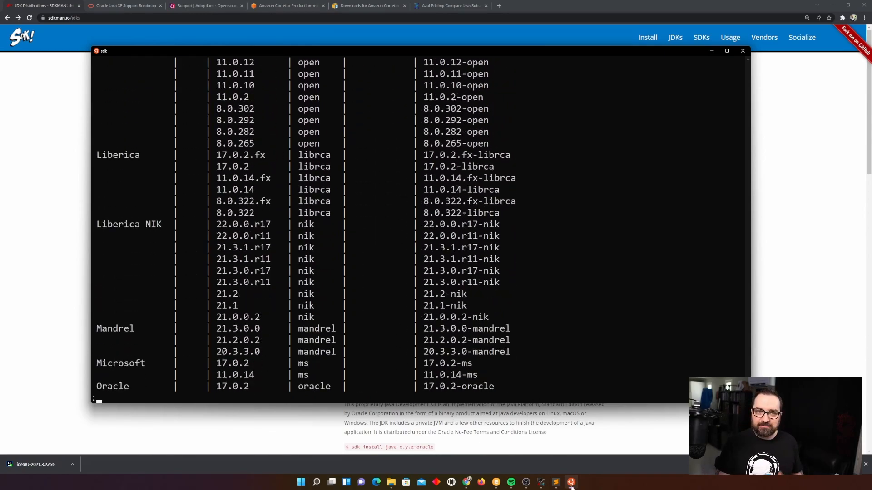
scroll("down", 3)
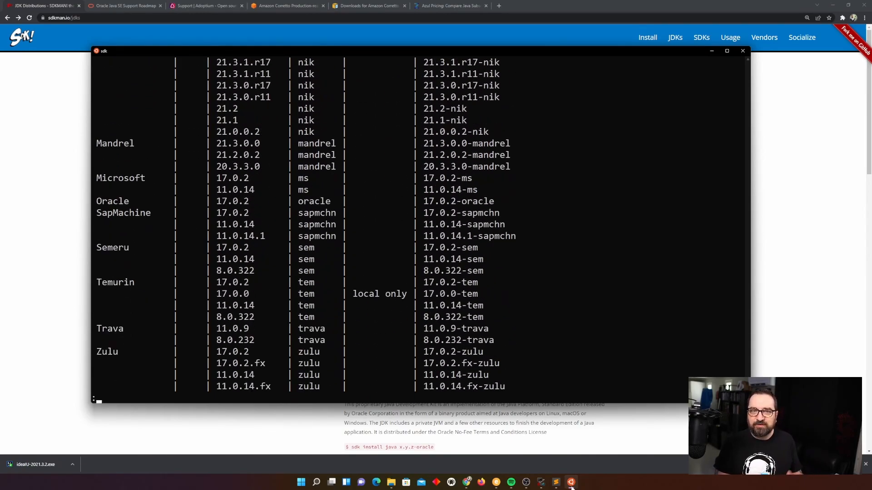
scroll("up", 3)
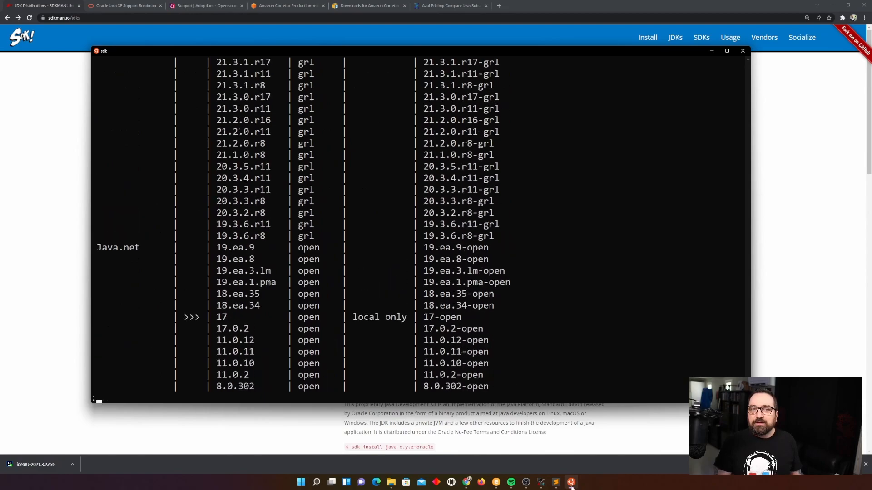
scroll("up", 3)
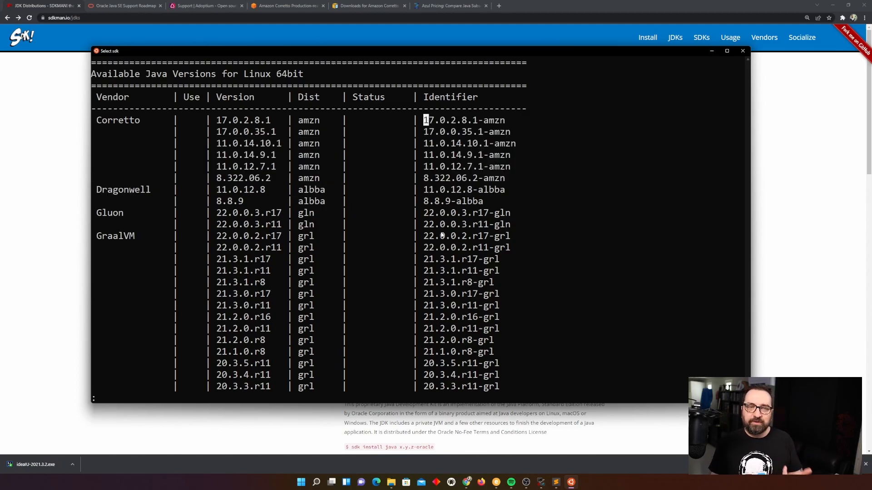
scroll("down", 3)
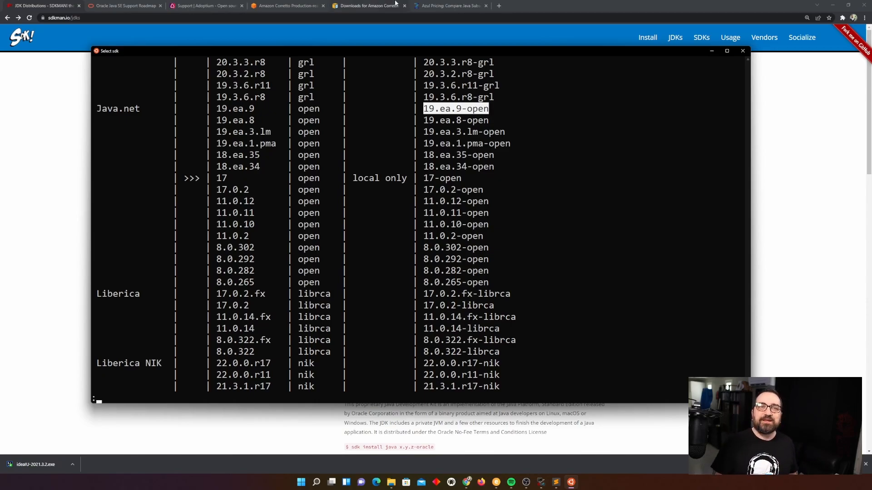
mouse_move(202, 173)
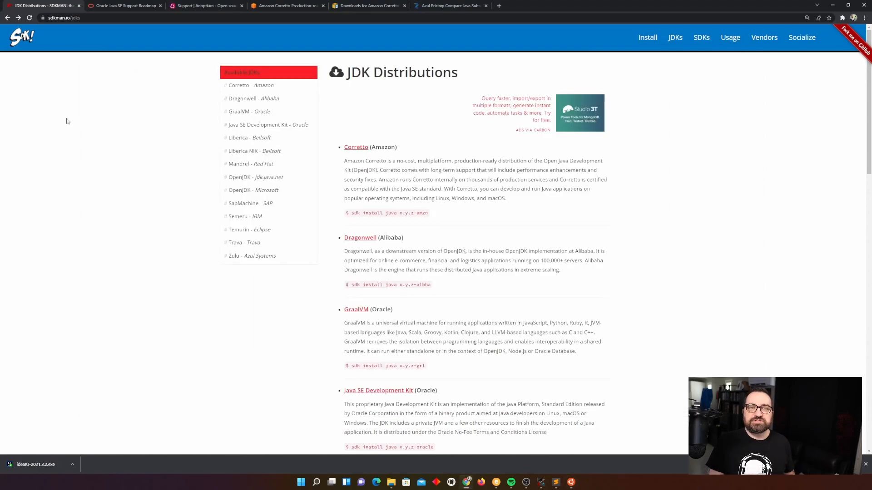
mouse_move(562, 278)
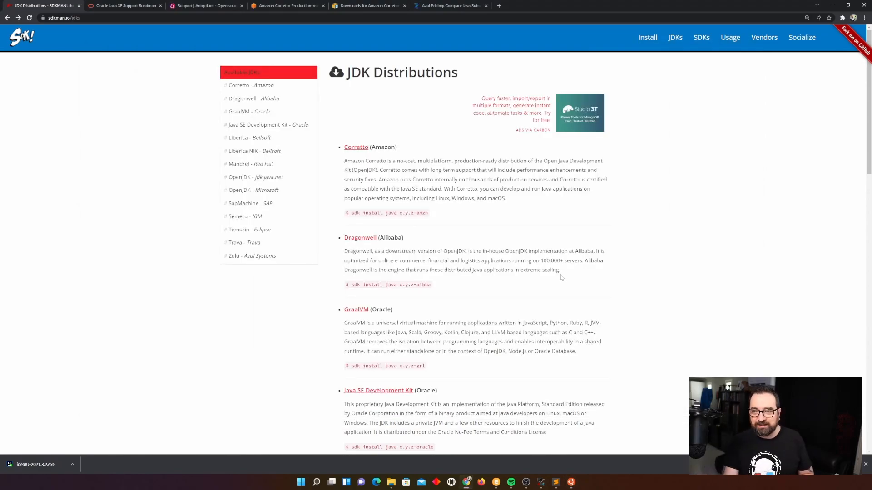
mouse_move(623, 248)
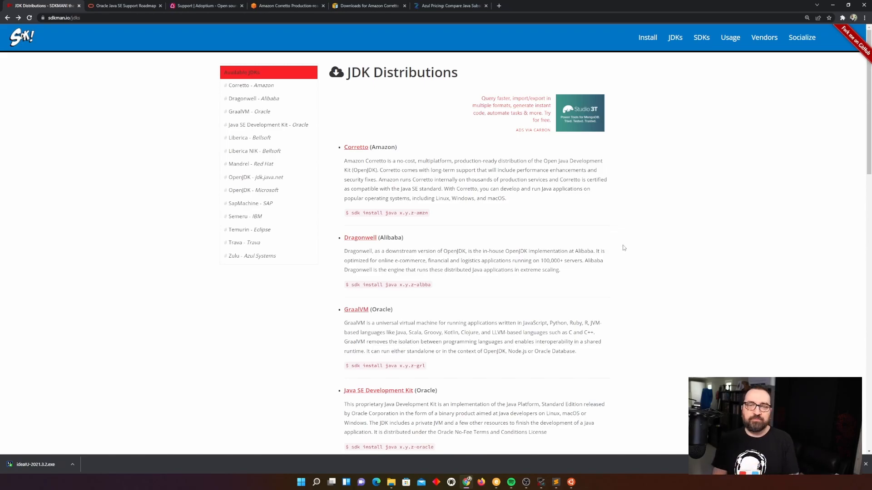
- Scroll down and back up the SDKMAN JDK Distributions list in Chrome
scroll("down", 3)
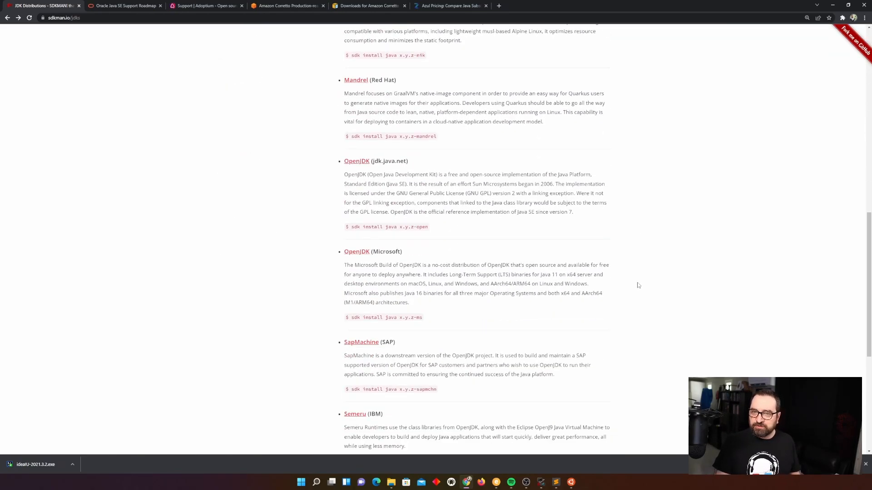
scroll("up", 3)
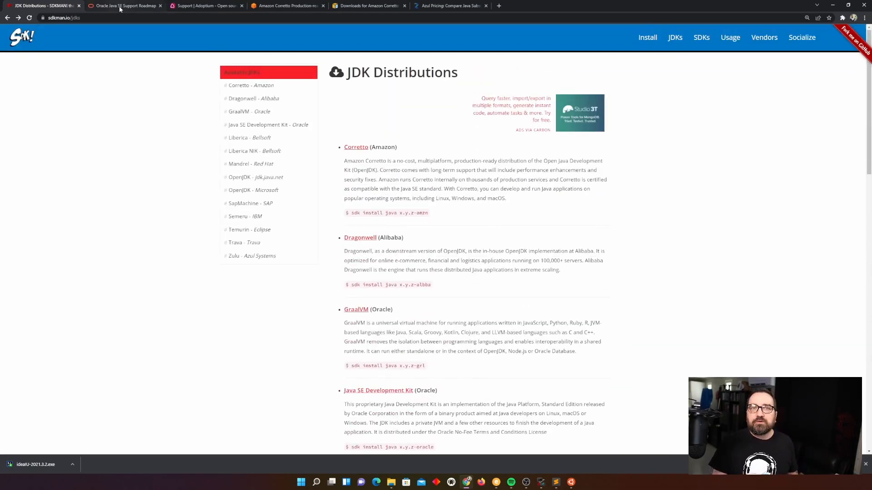
- Show the Oracle Java SE Support Roadmap tab at its Oracle JDK and OpenJDK builds paragraph
left_click(124, 6)
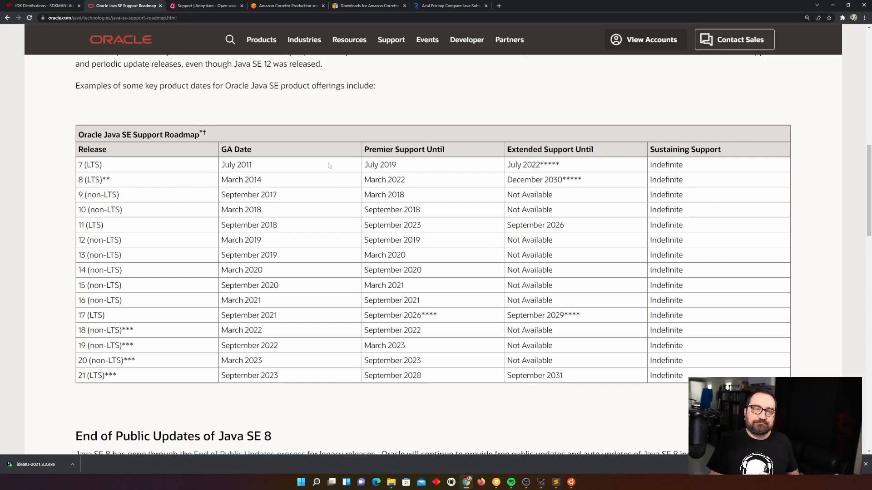
mouse_move(354, 117)
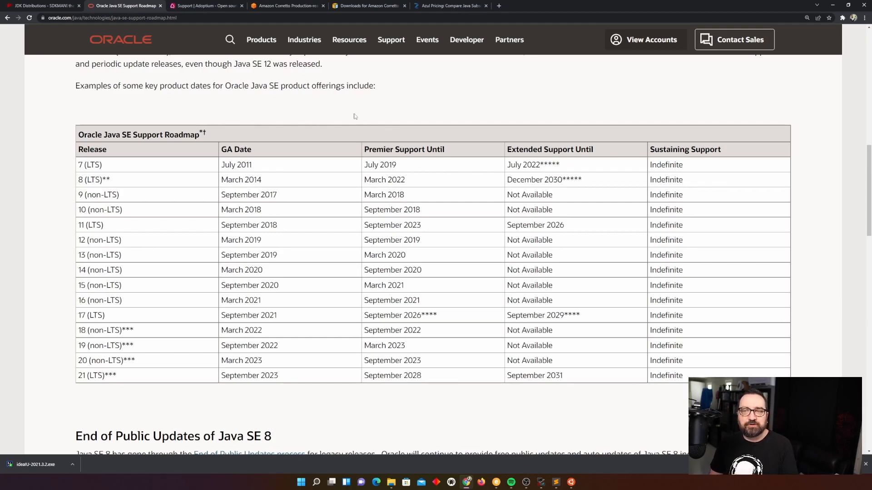
mouse_move(195, 108)
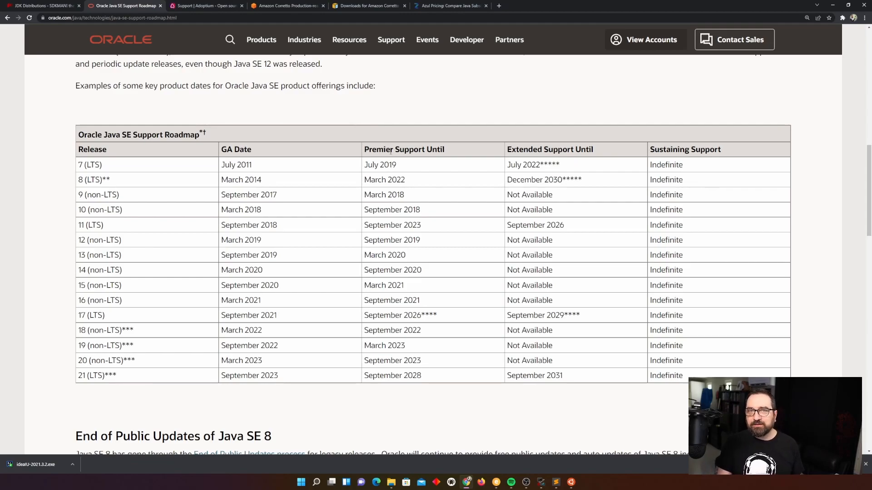
scroll("up", 3)
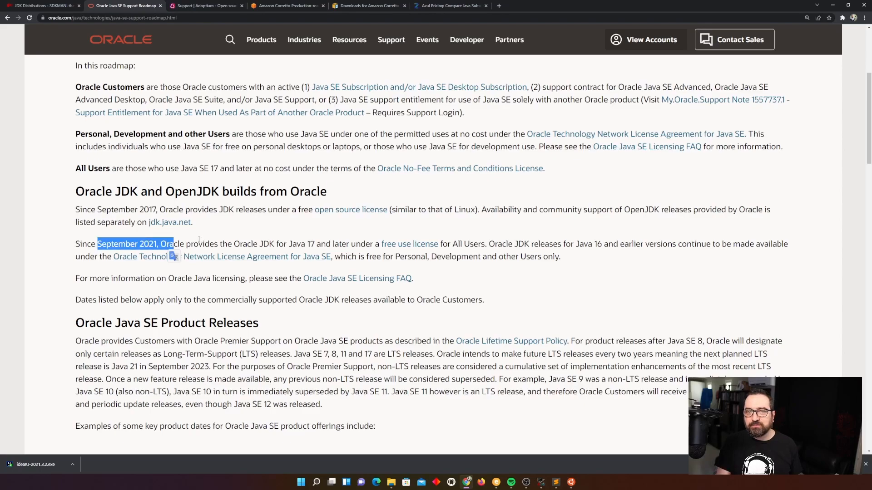
mouse_move(410, 243)
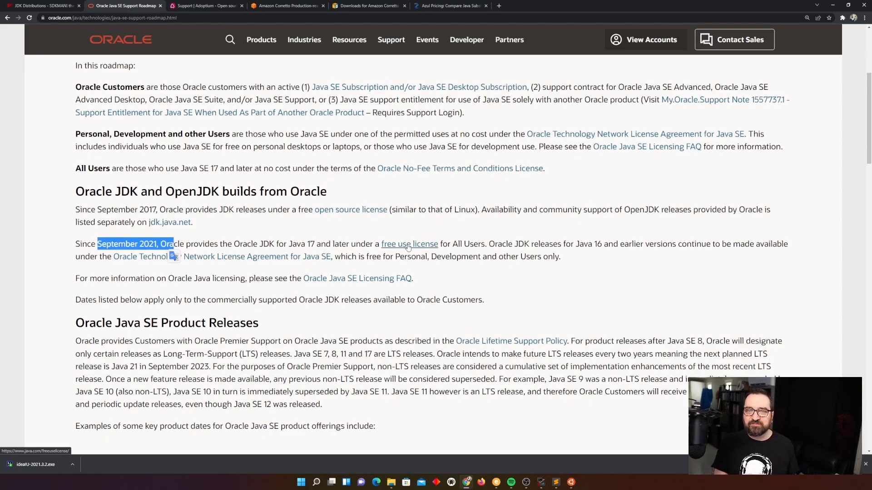
- Open Oracle's No-Fee Terms and Conditions license from the 'free use license' link and return to the roadmap
left_click(460, 168)
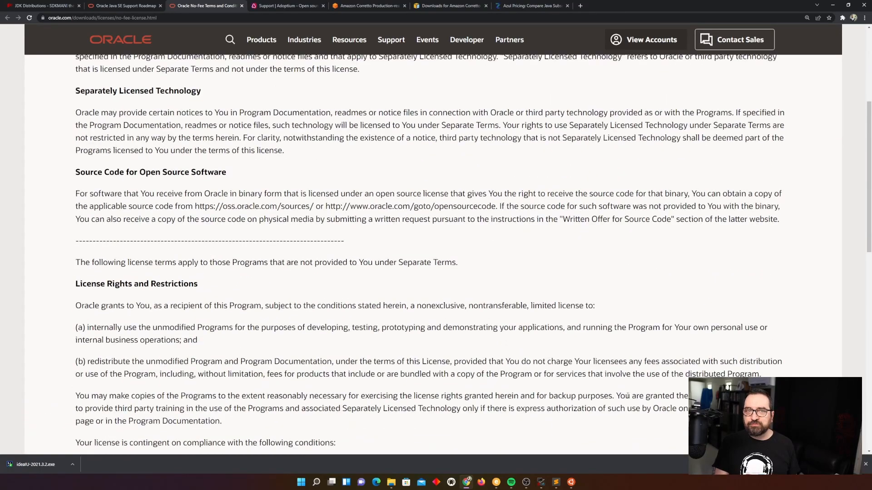
scroll("up", 3)
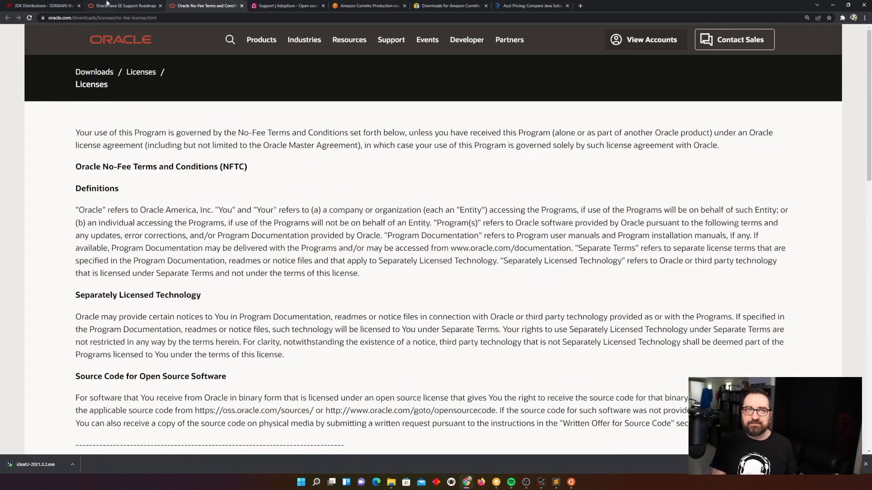
left_click(125, 6)
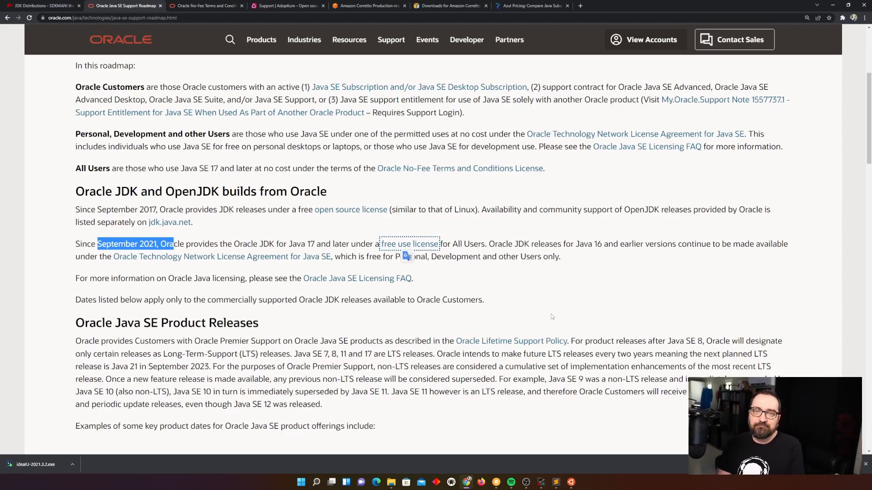
mouse_move(516, 304)
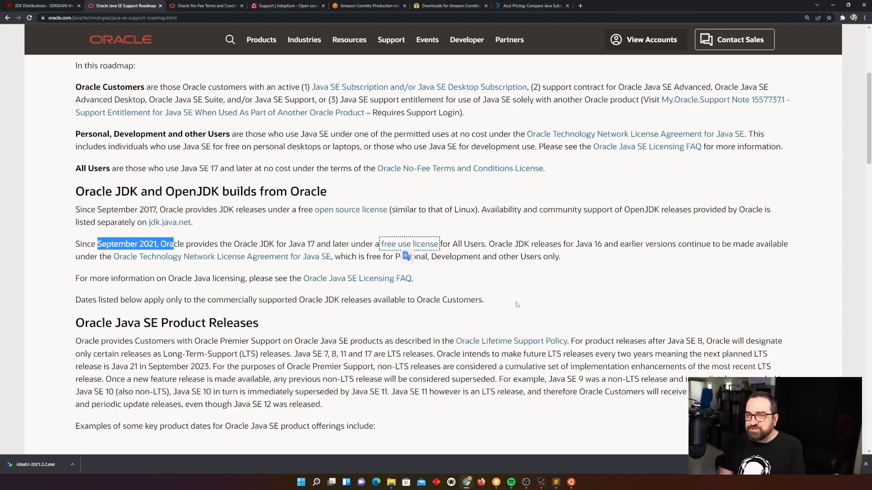
left_click(410, 244)
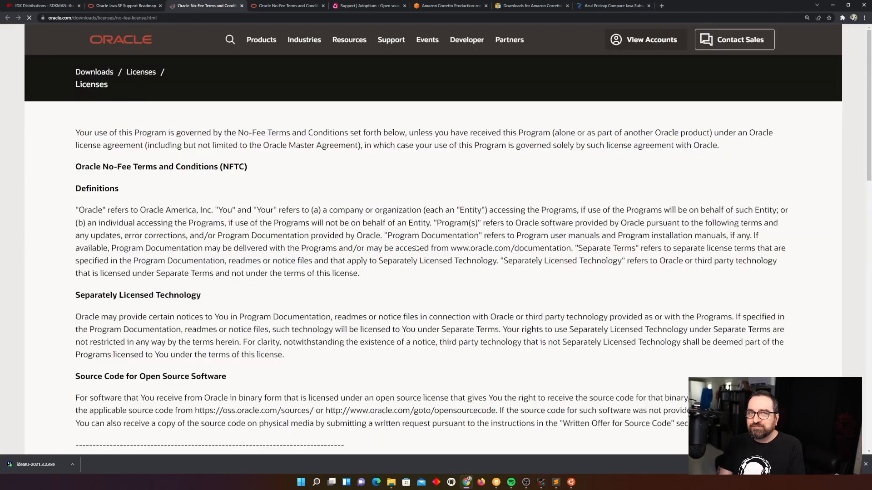
double_click(86, 166)
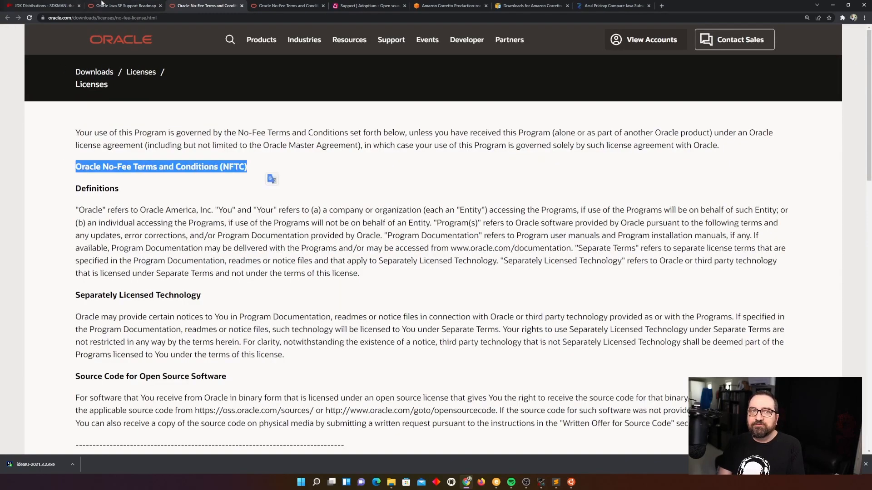
left_click(123, 6)
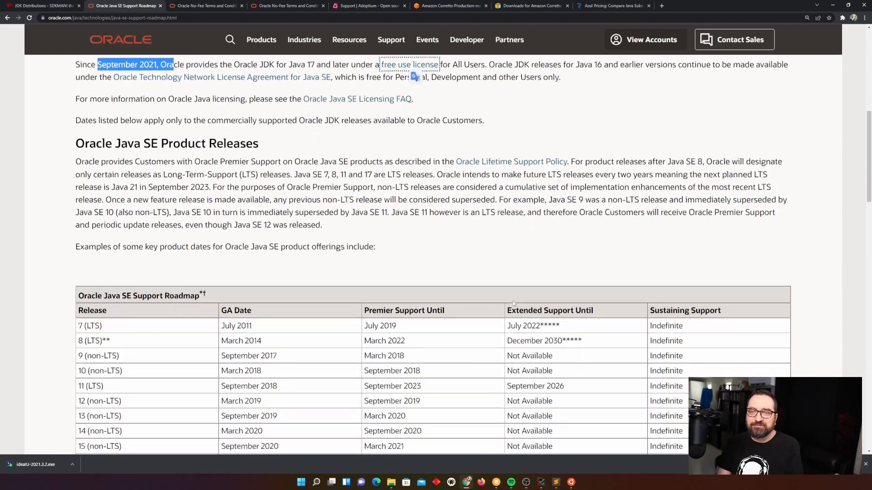
- Review the roadmap support table (Java 17 premier support 2026, Java 8 extended 2030), then move to Adoptium's Support tab
scroll("down", 3)
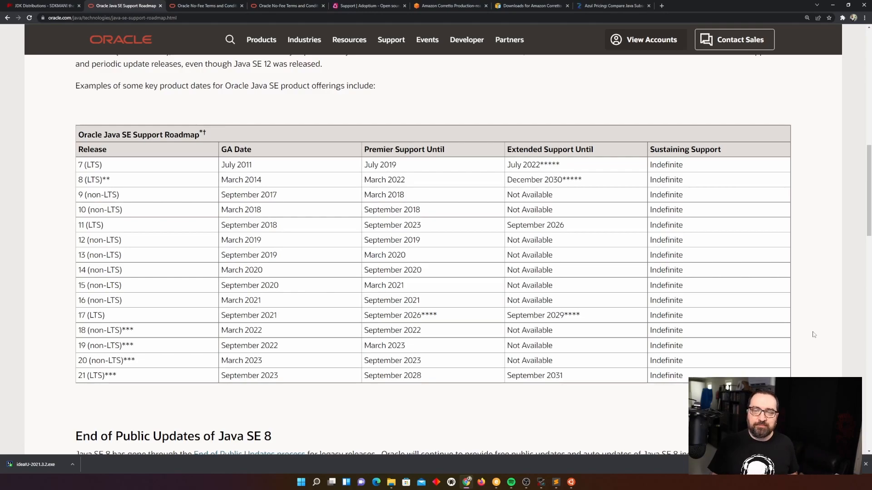
mouse_move(762, 374)
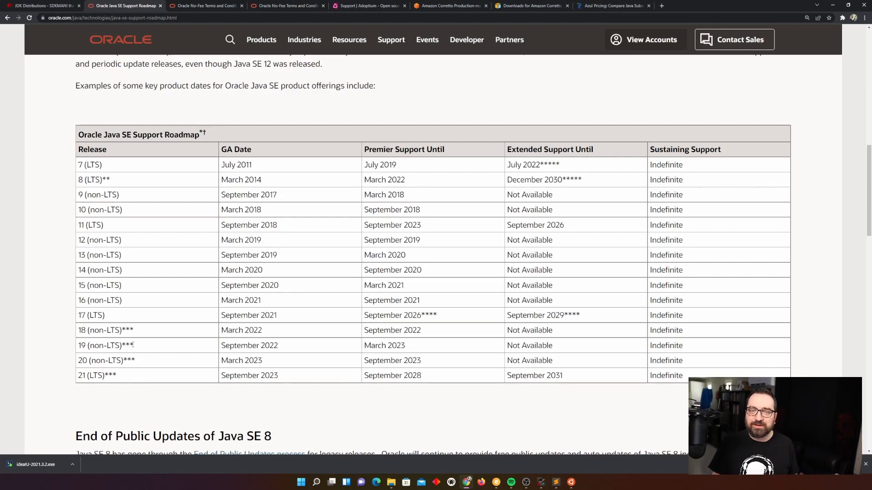
double_click(92, 315)
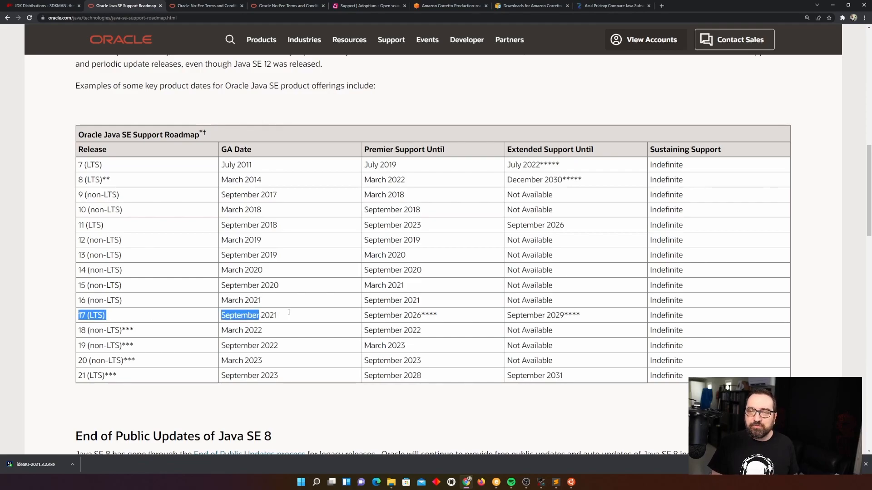
left_click(605, 354)
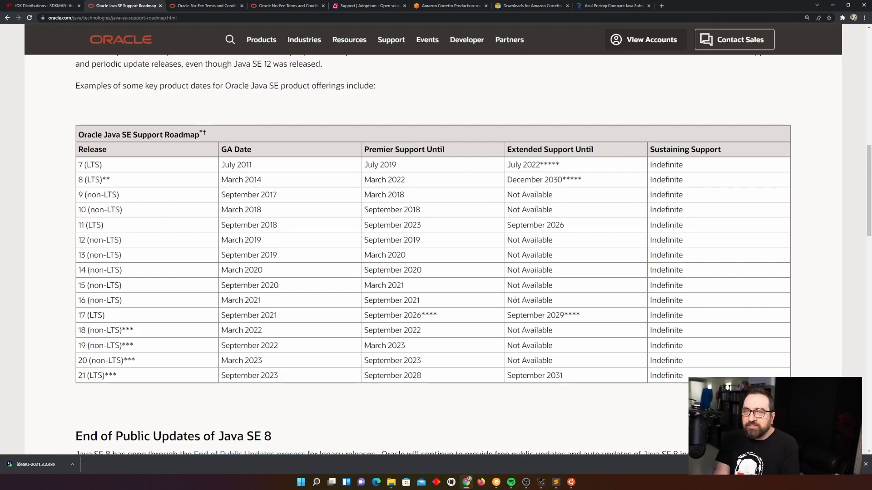
mouse_move(493, 278)
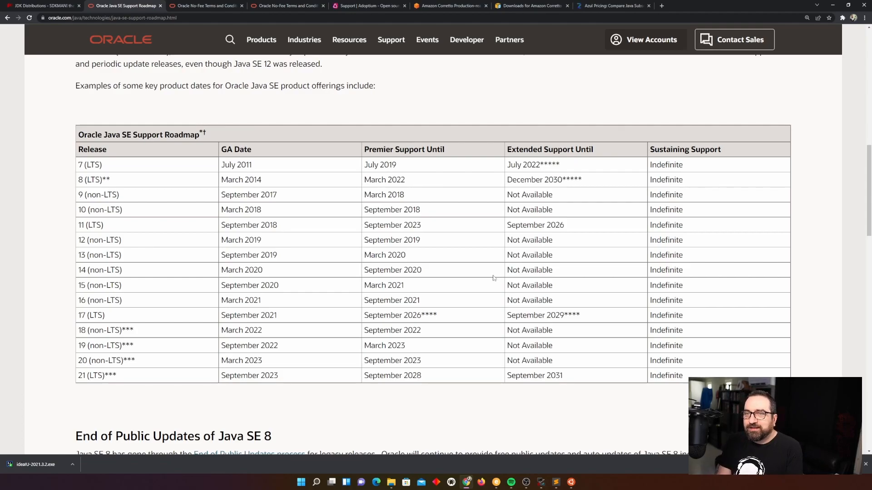
mouse_move(497, 195)
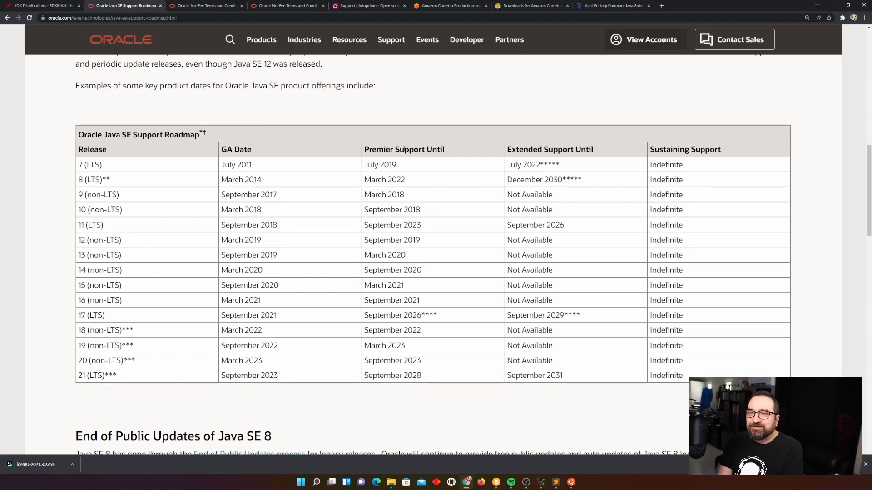
mouse_move(383, 204)
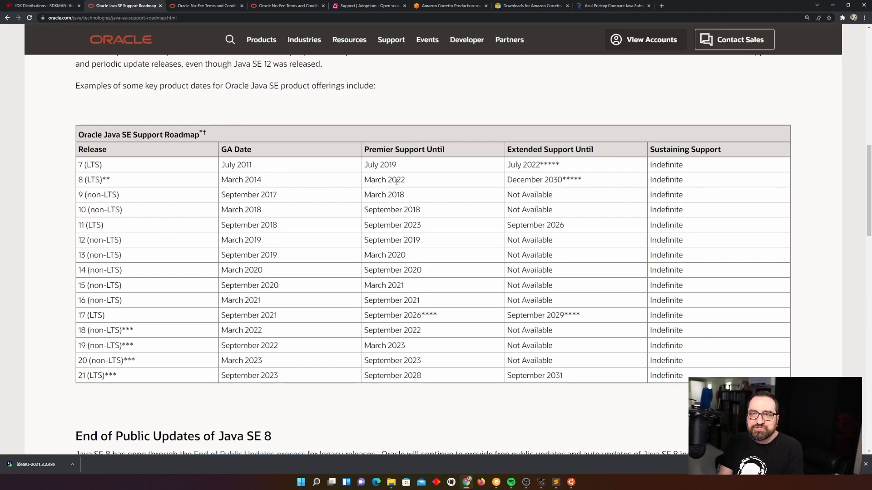
double_click(395, 180)
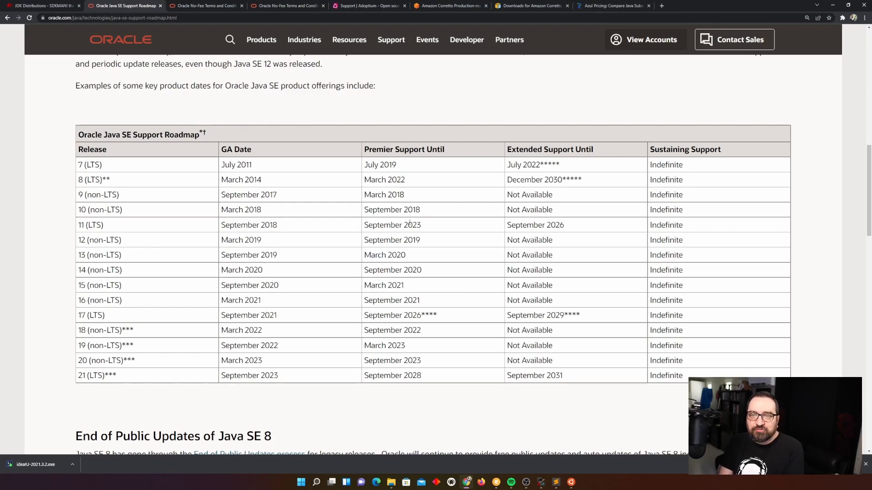
double_click(412, 225)
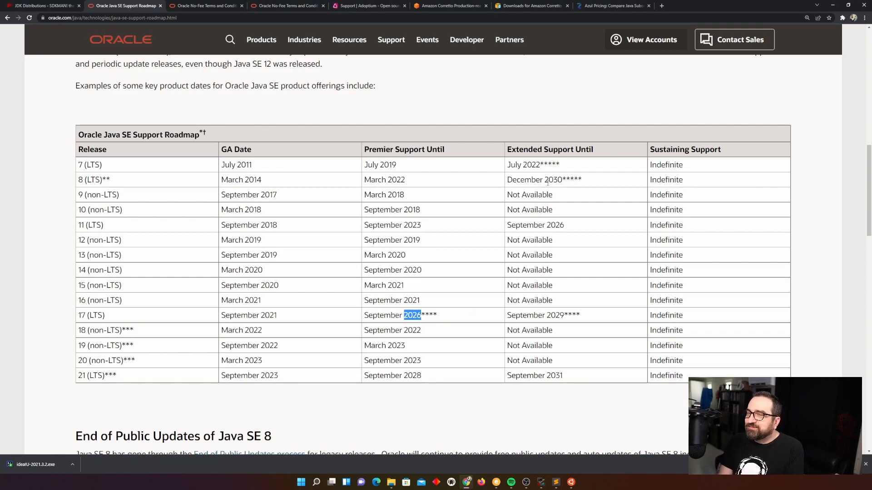
double_click(553, 180)
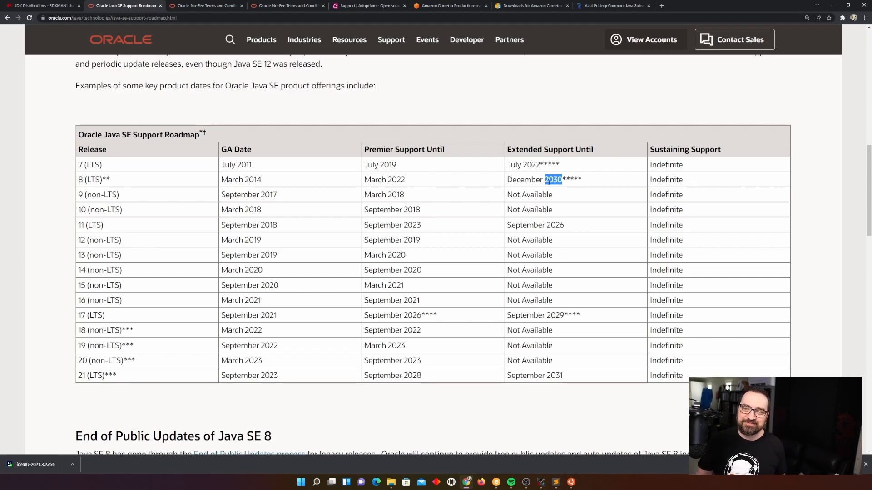
mouse_move(591, 259)
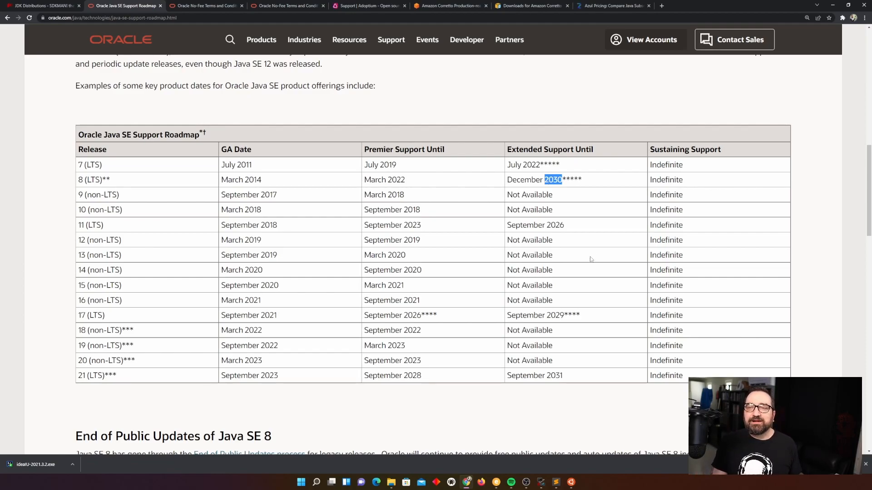
scroll("down", 3)
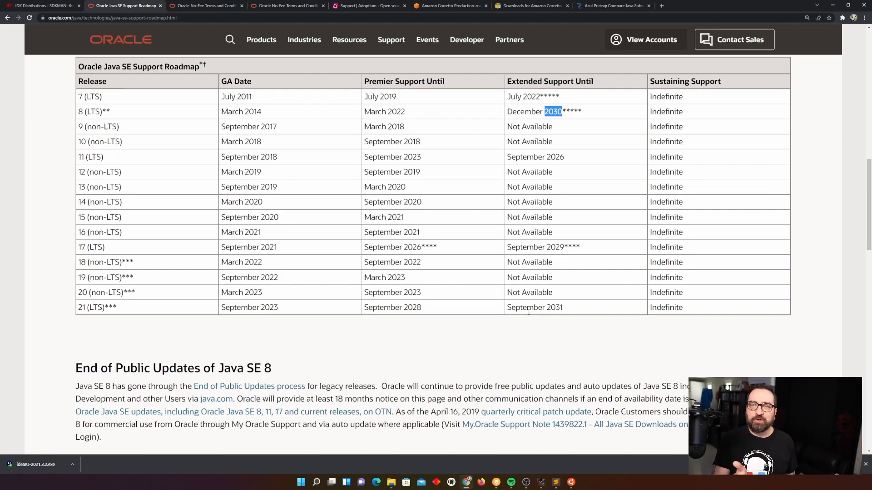
scroll("up", 3)
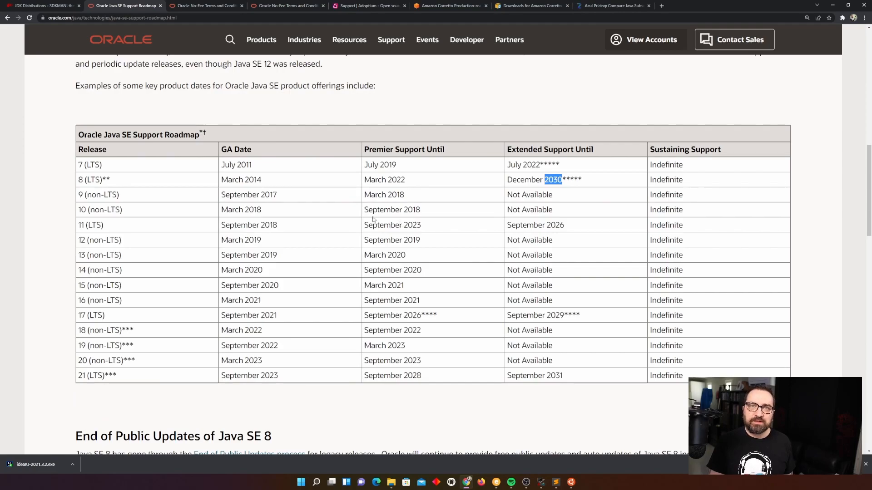
left_click(369, 5)
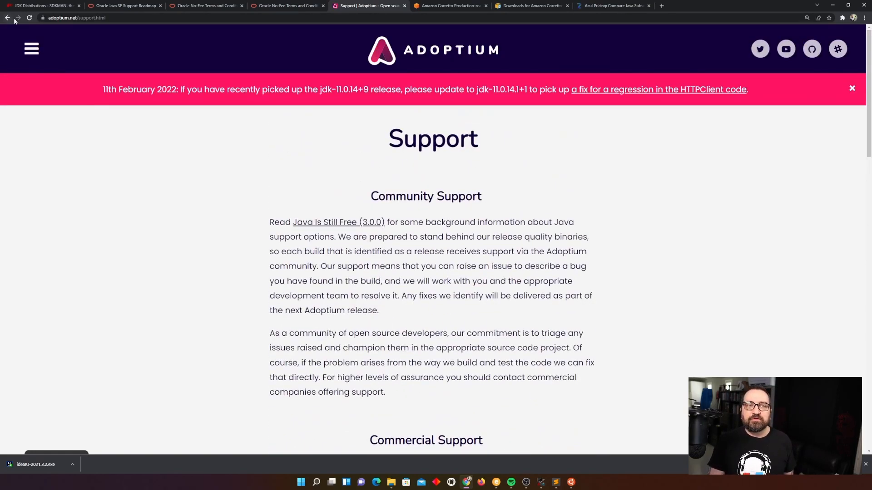
- Show the adoptium.net home page with its Temurin downloads and scroll through it
left_click(8, 17)
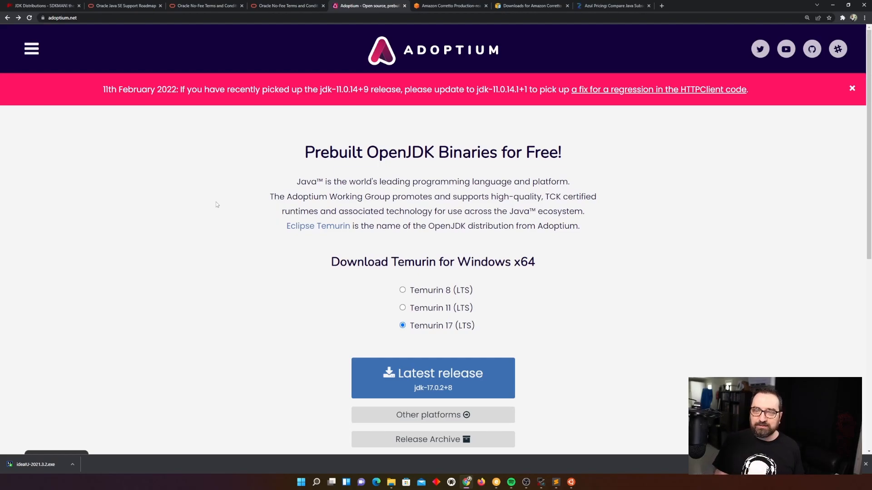
scroll("down", 3)
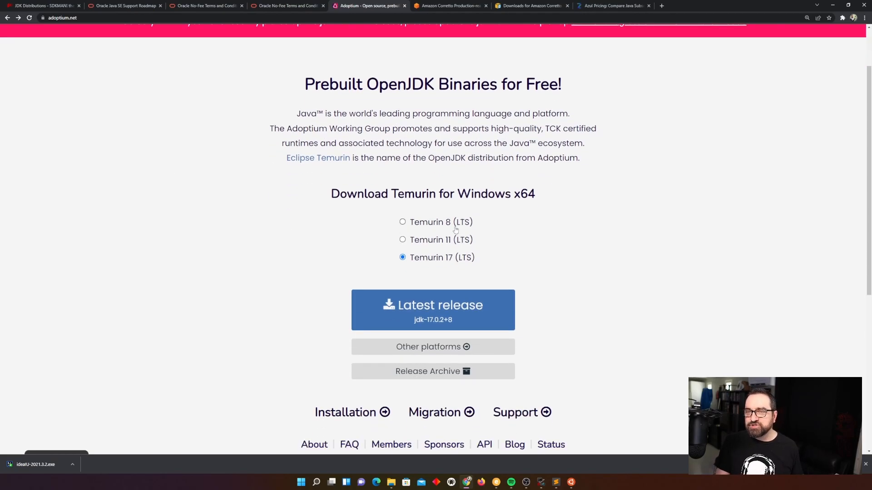
scroll("down", 3)
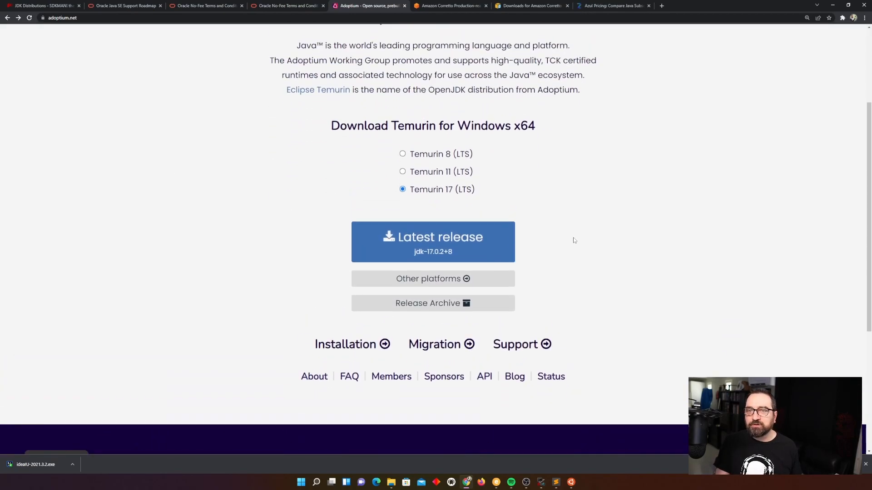
scroll("up", 3)
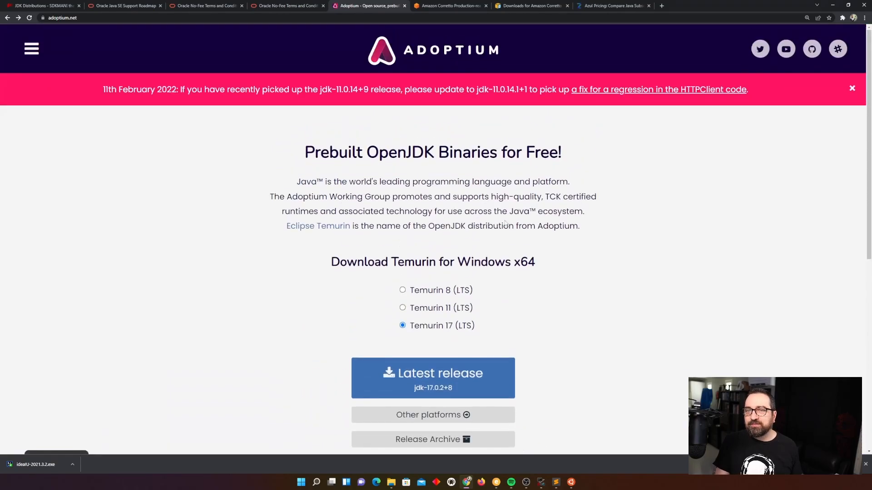
mouse_move(553, 246)
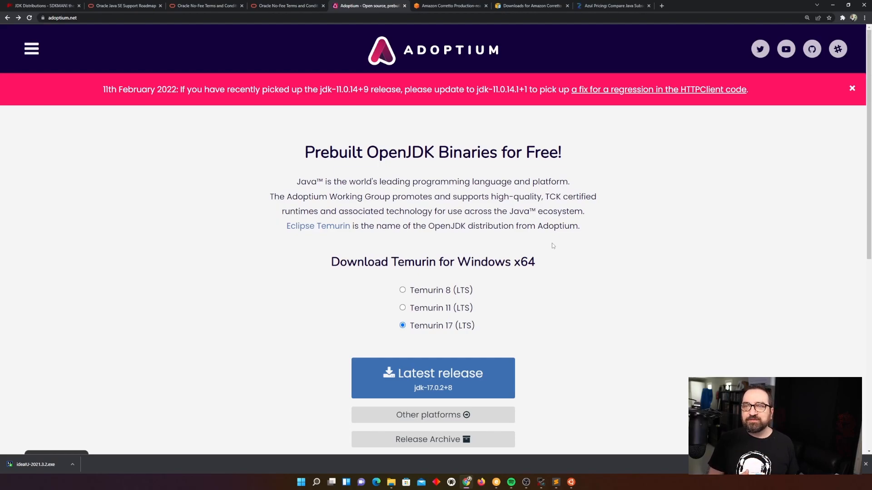
mouse_move(511, 245)
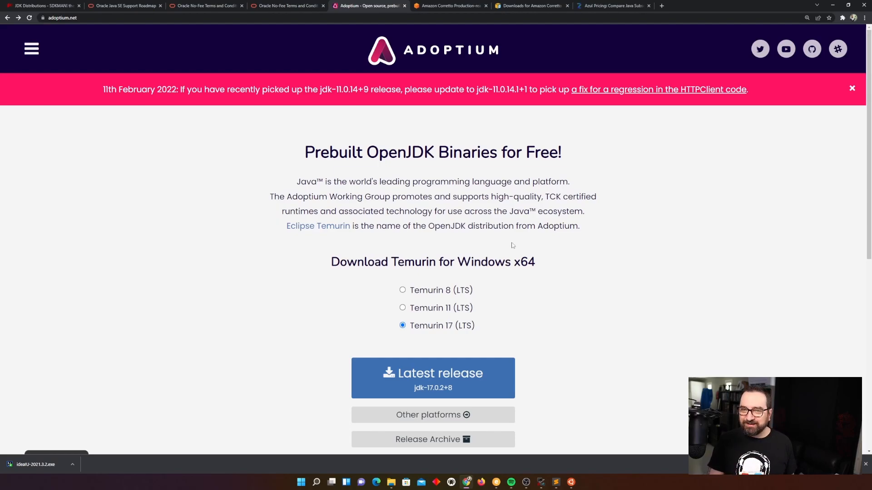
scroll("down", 3)
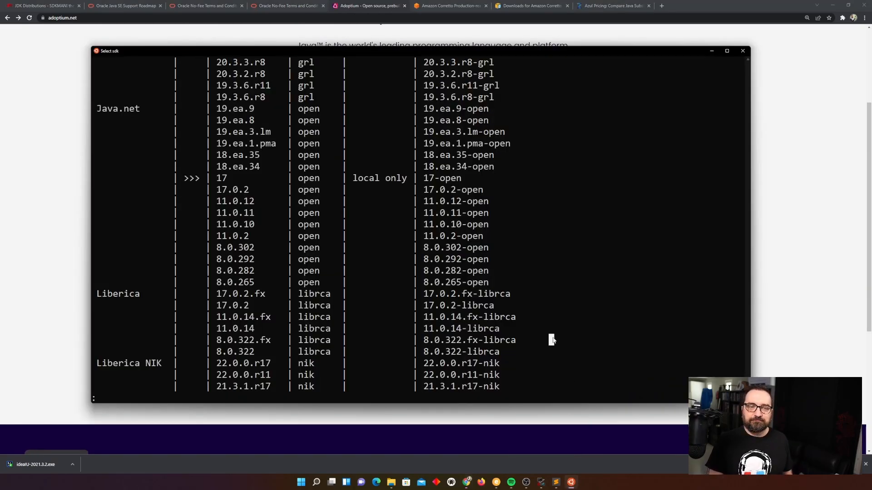
- Scroll the terminal's 'sdk list java' output to the Temurin 17.0.2 and 17.0.0 entries
scroll("down", 3)
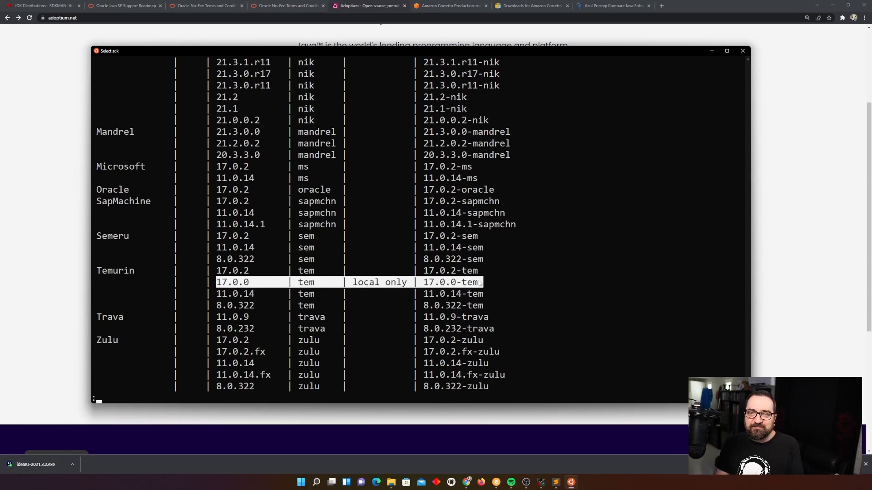
mouse_move(203, 271)
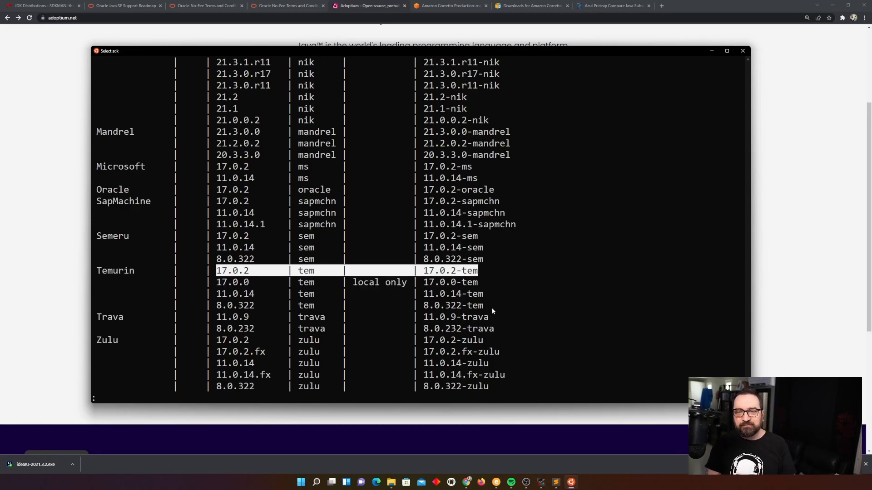
mouse_move(464, 295)
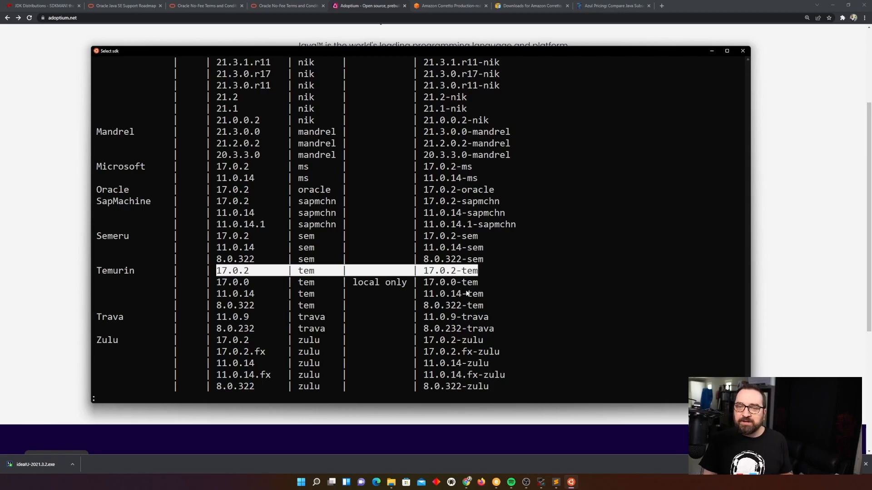
mouse_move(540, 289)
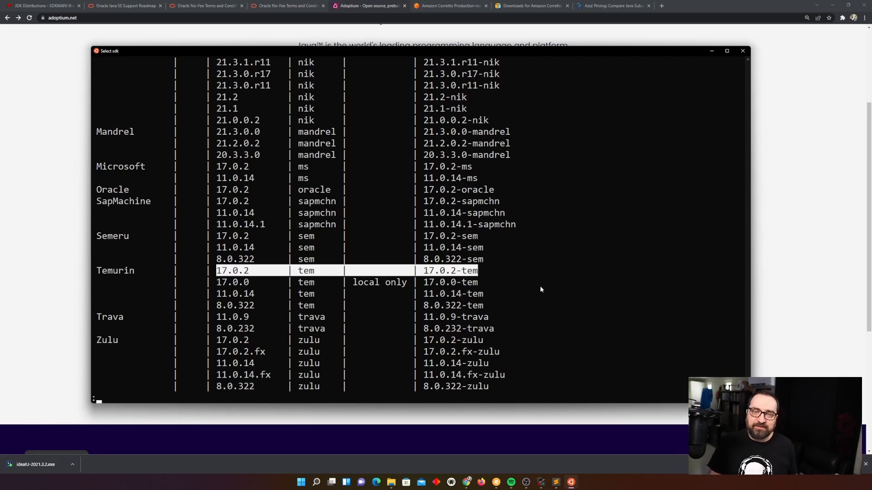
mouse_move(576, 300)
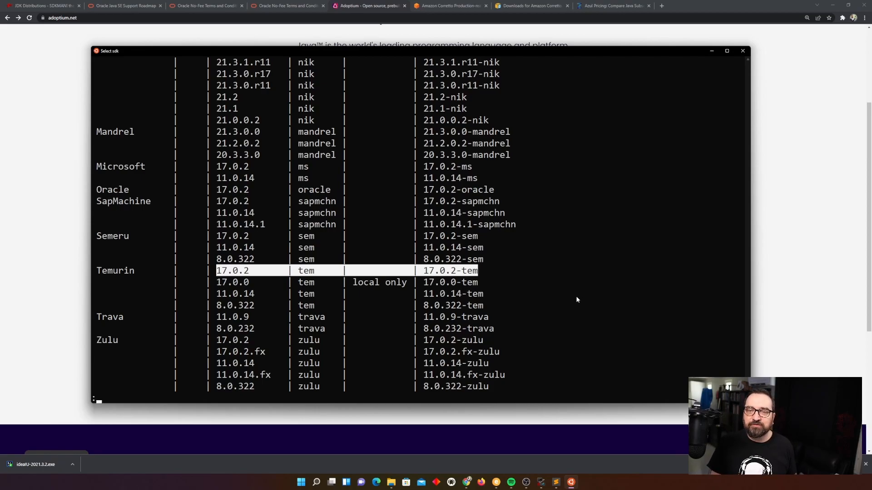
mouse_move(240, 280)
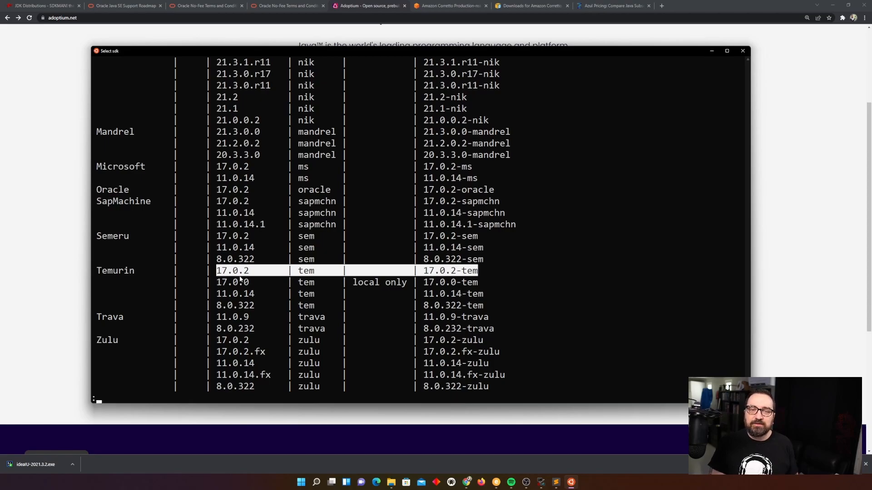
mouse_move(217, 311)
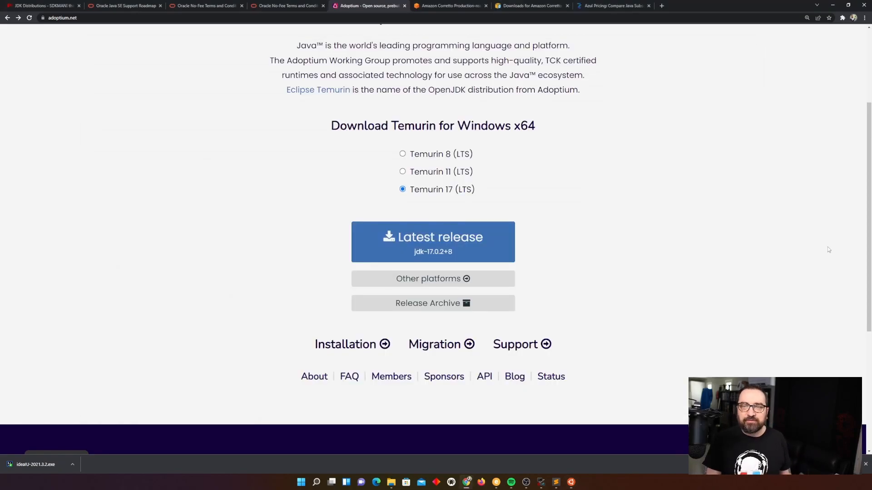
mouse_move(576, 267)
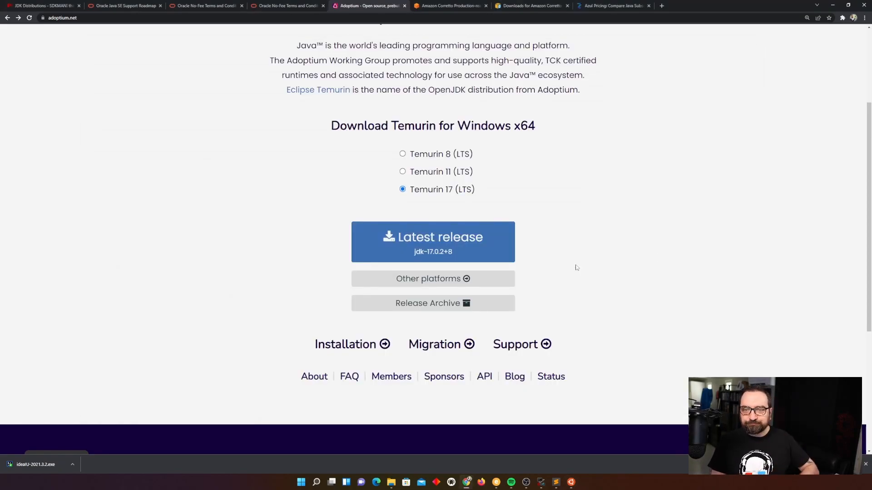
- Scroll the Adoptium home page in Chrome down to the Temurin 17 downloads and footer
scroll("up", 3)
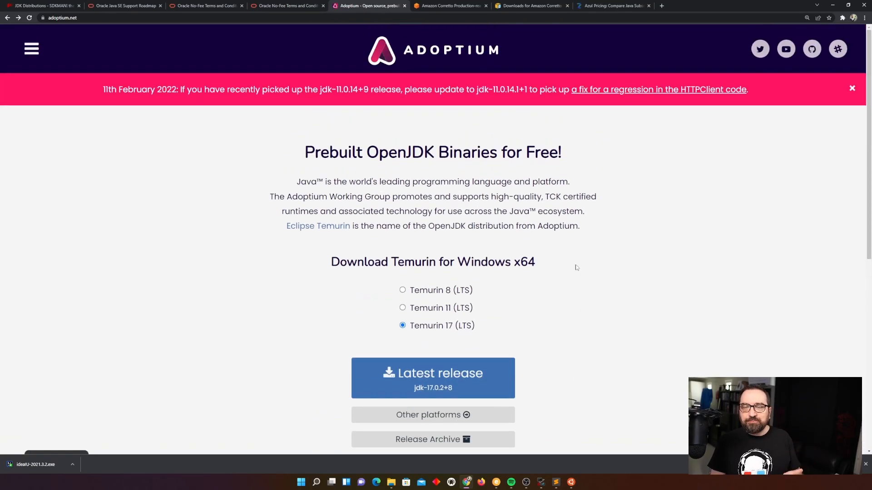
scroll("down", 3)
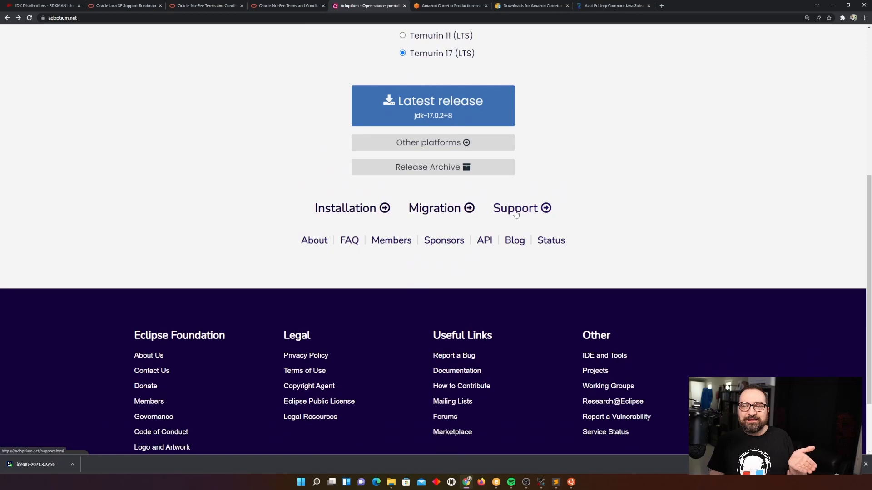
- Open Adoptium's Support page and highlight the Java 17 TBC end-of-availability entry in the release roadmap
left_click(521, 208)
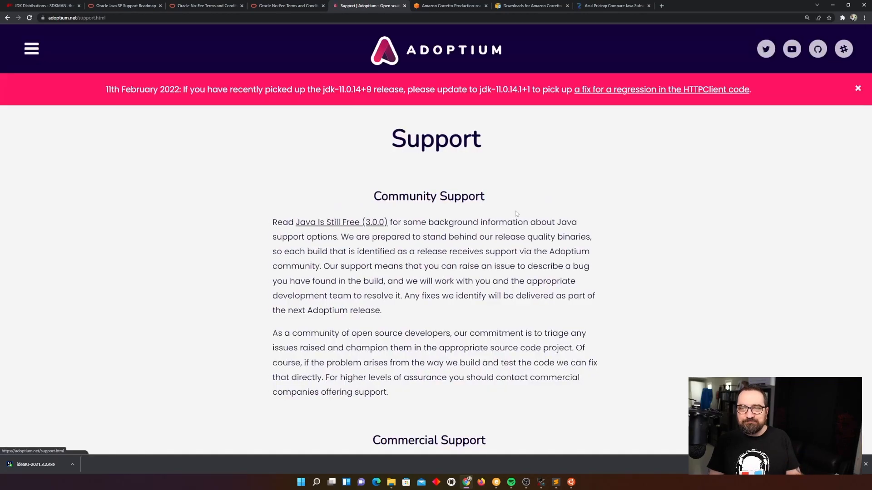
scroll("down", 3)
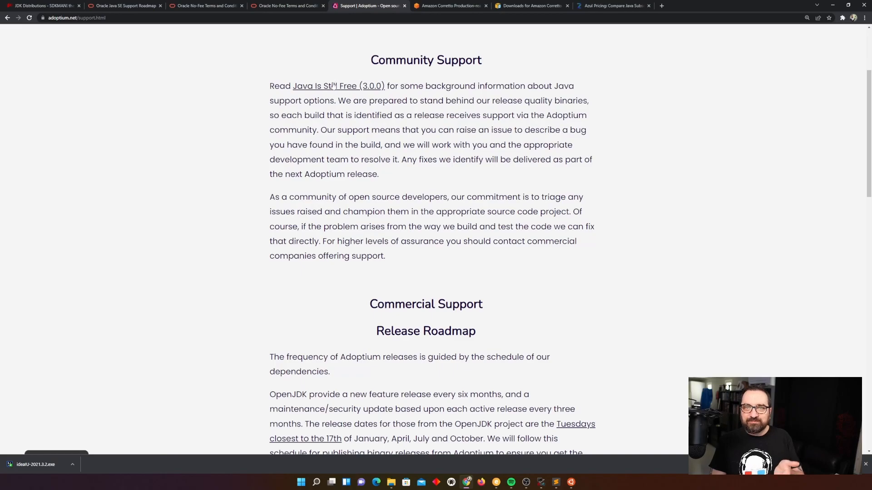
scroll("down", 3)
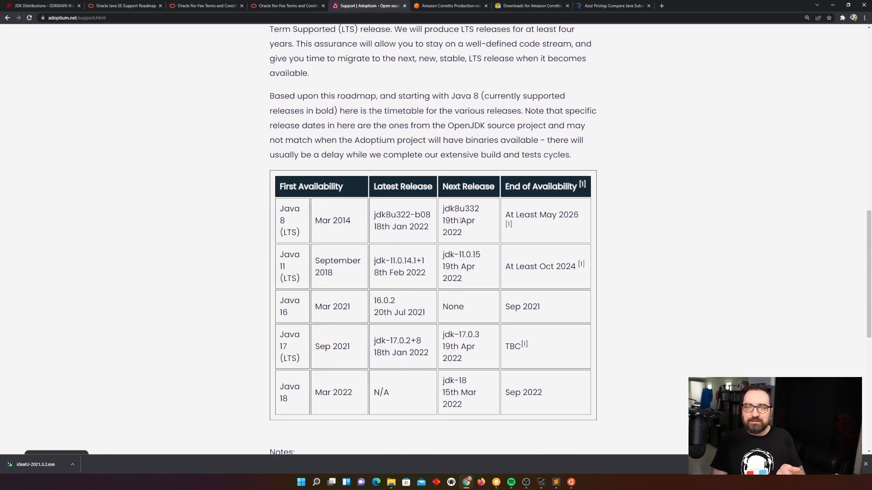
scroll("down", 3)
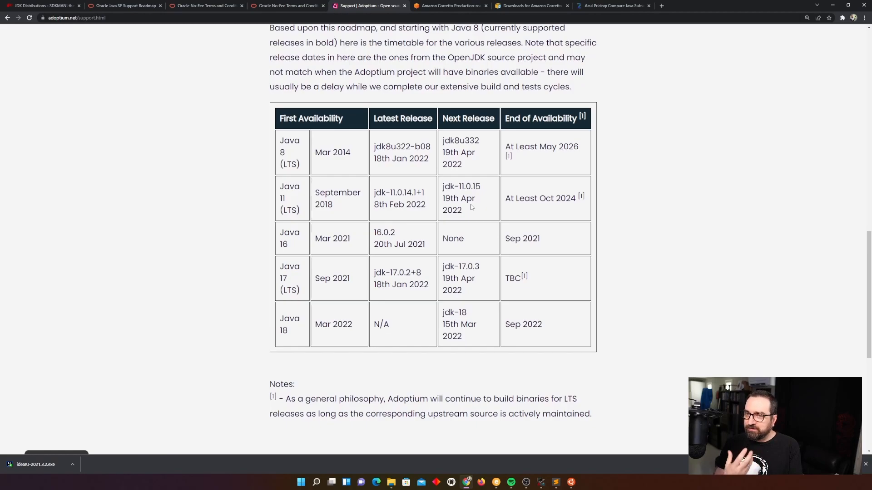
mouse_move(422, 282)
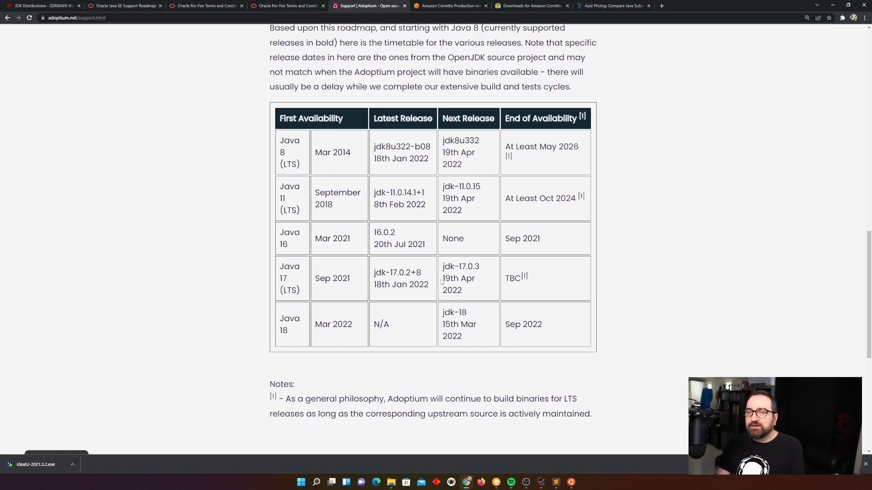
double_click(513, 278)
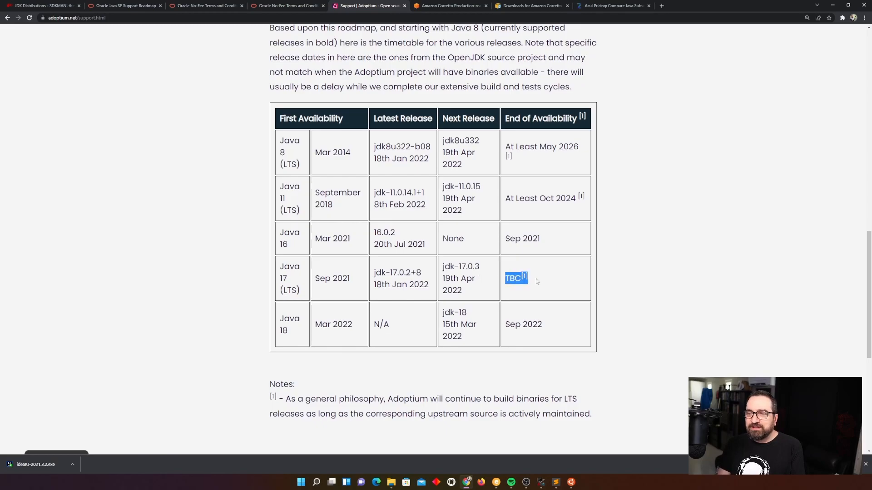
- Scroll through the LTS binaries note below the roadmap table and back up to the top
scroll("down", 3)
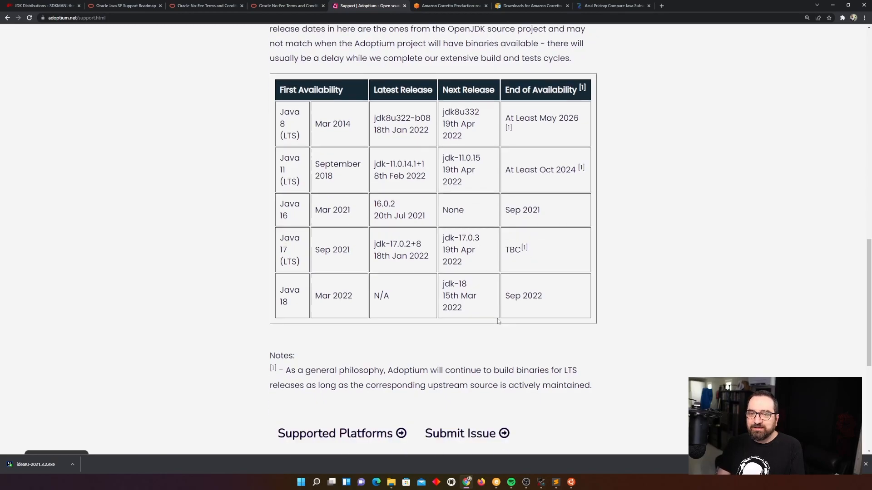
scroll("down", 3)
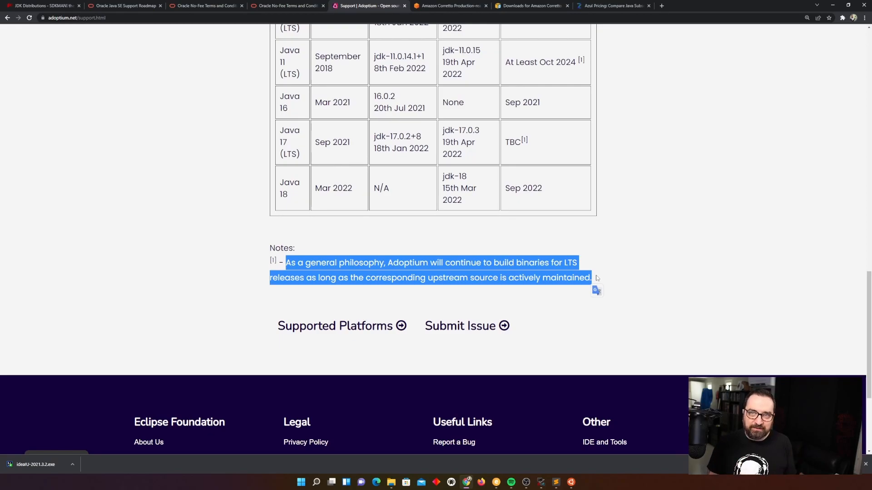
mouse_move(494, 137)
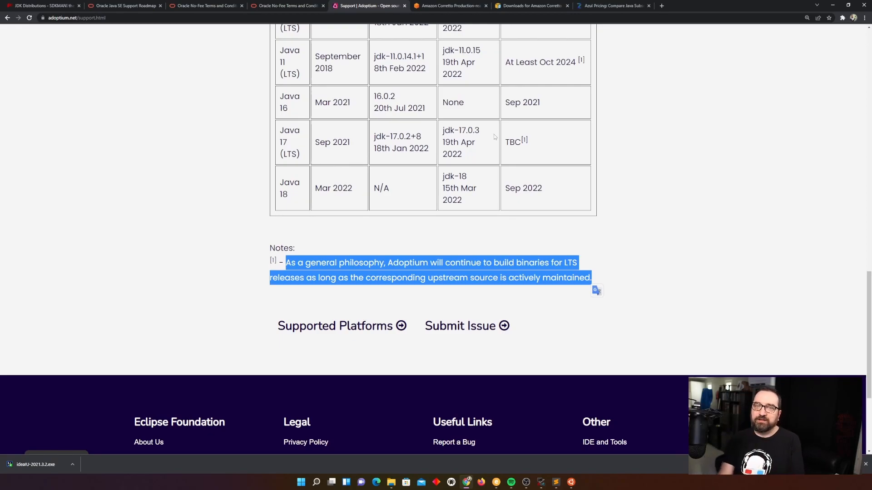
scroll("up", 3)
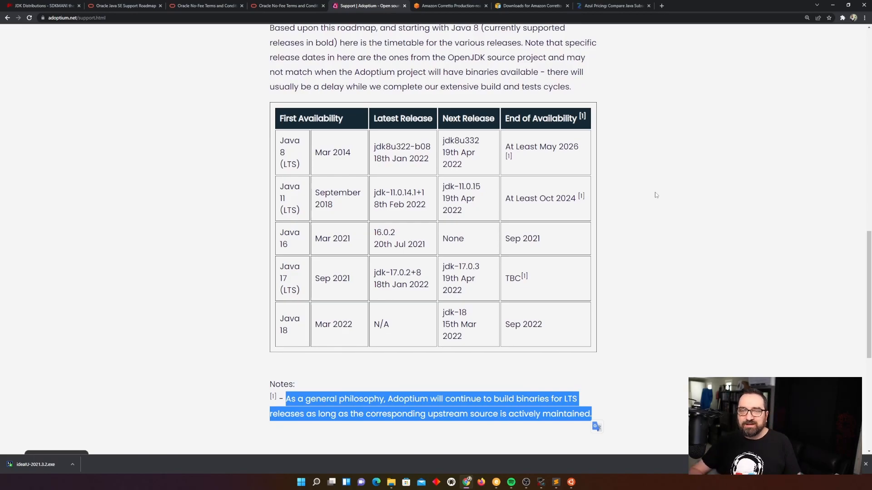
mouse_move(549, 66)
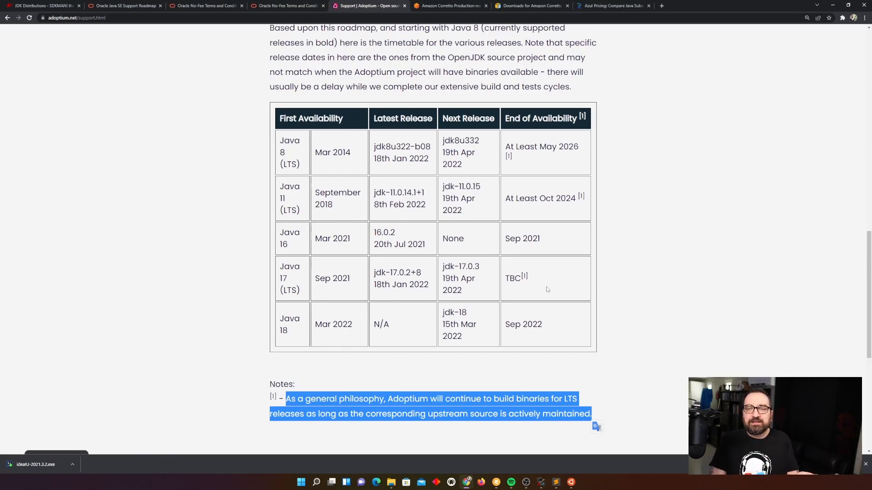
scroll("up", 3)
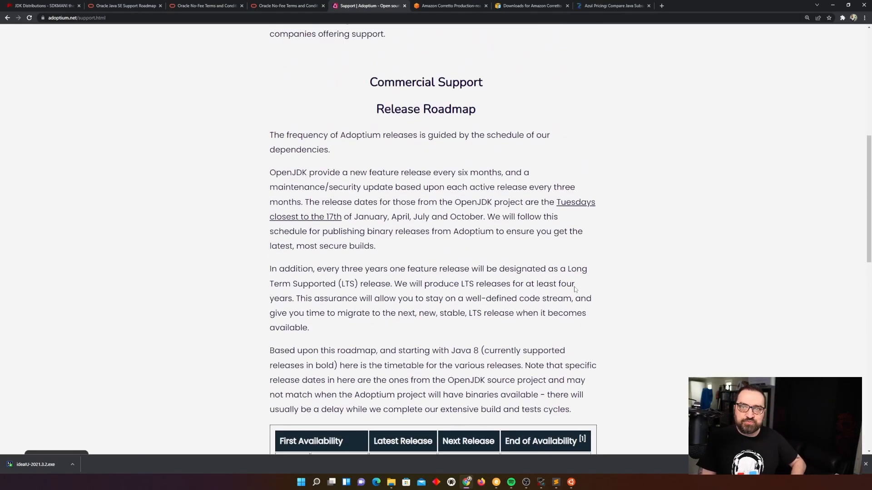
scroll("up", 3)
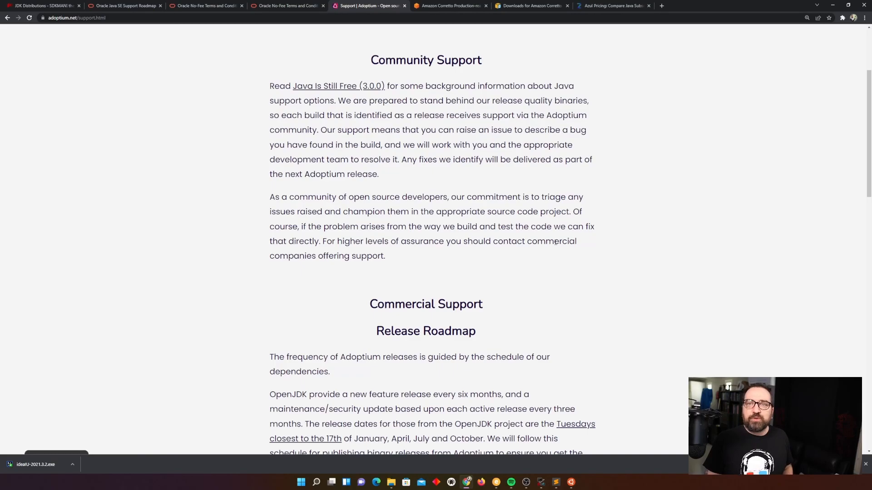
- Show the Amazon Corretto overview, then the Corretto 17 downloads page's Permanent URLs table per platform
left_click(451, 5)
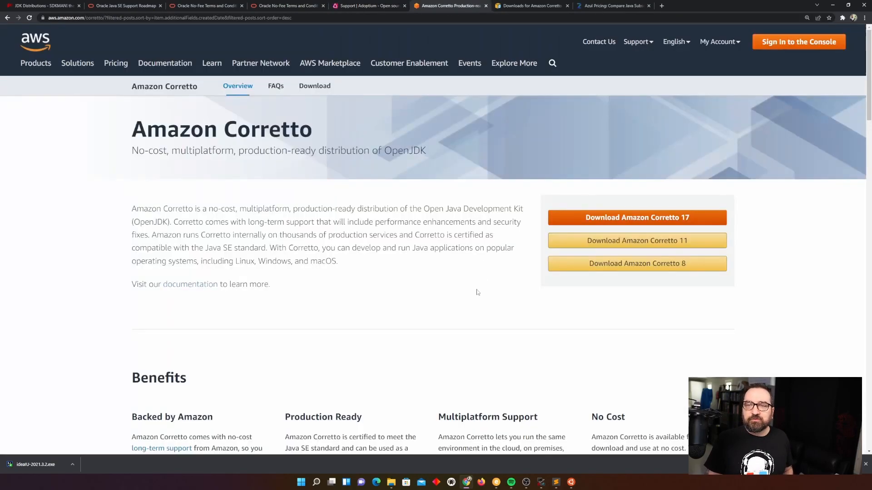
mouse_move(135, 170)
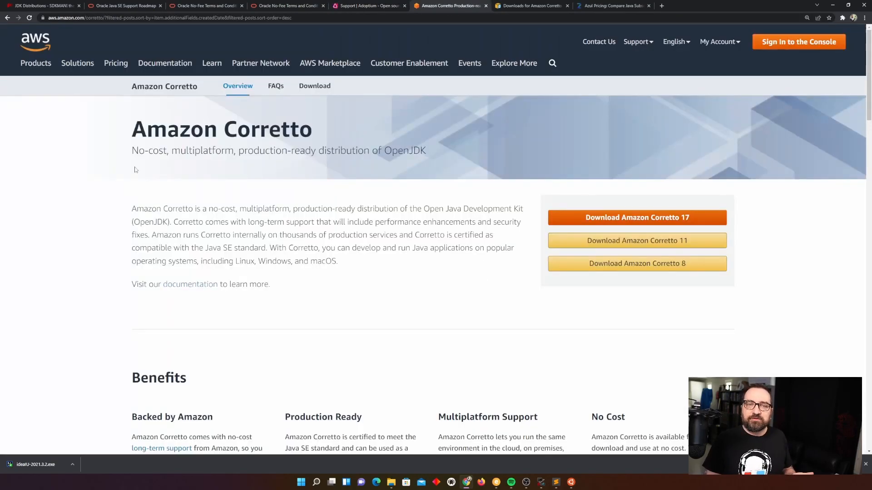
mouse_move(349, 165)
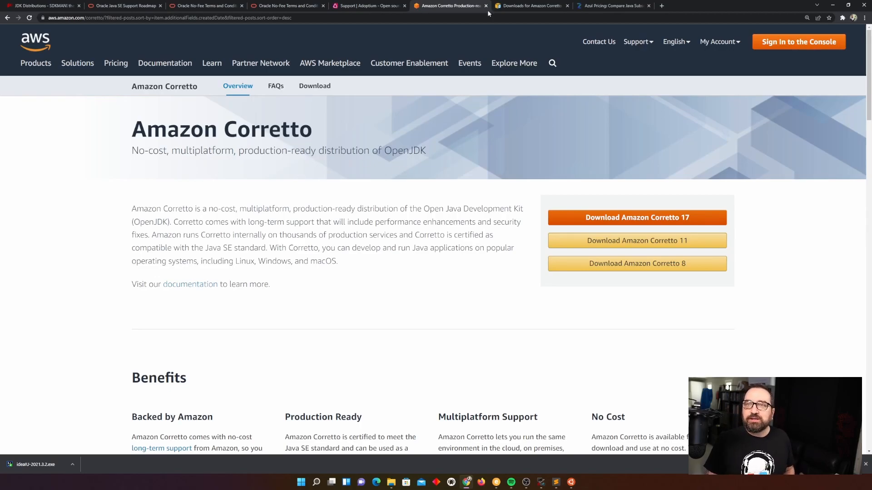
left_click(531, 6)
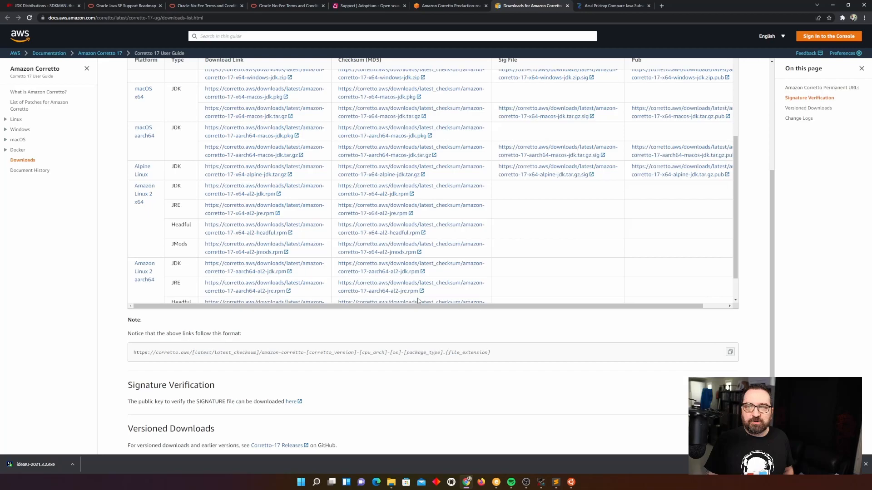
scroll("up", 3)
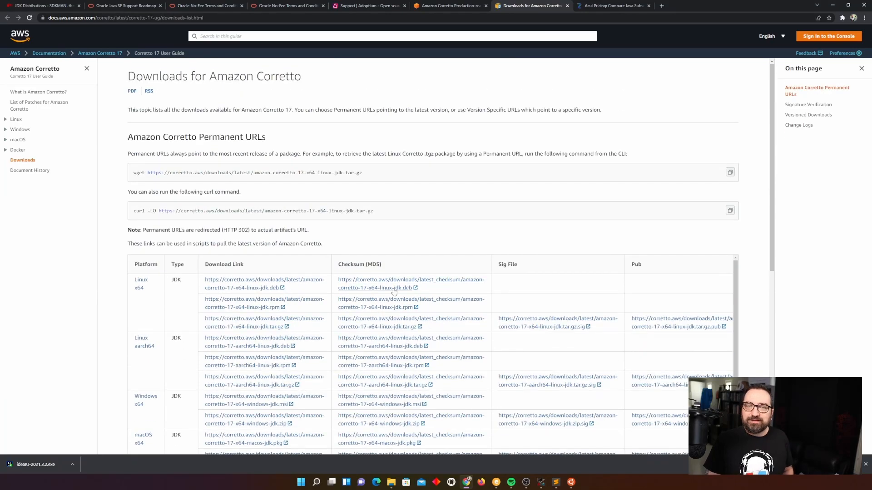
scroll("down", 3)
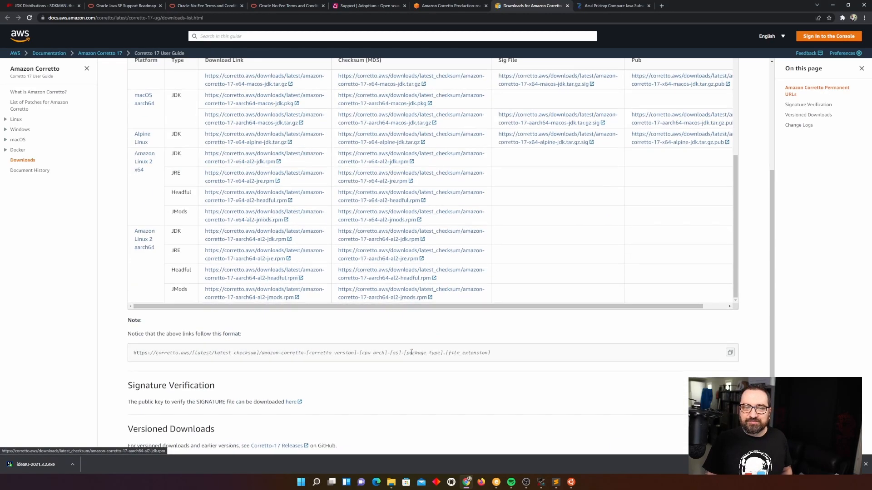
scroll("up", 3)
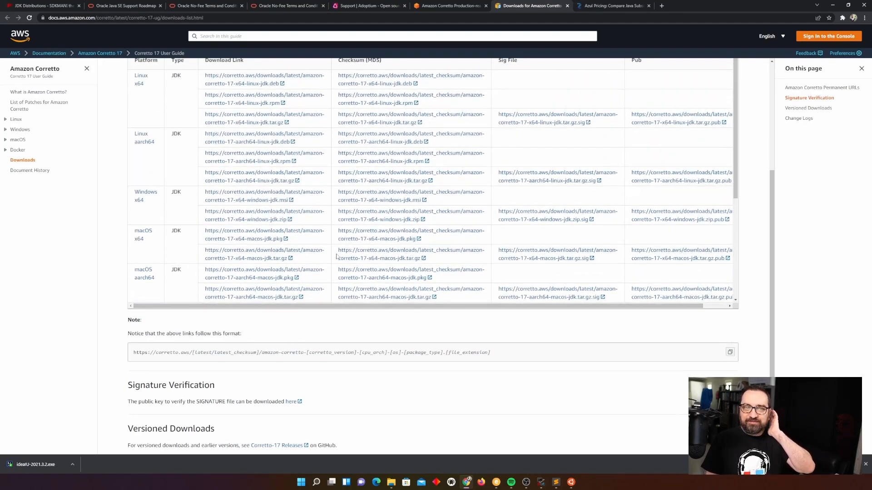
scroll("up", 3)
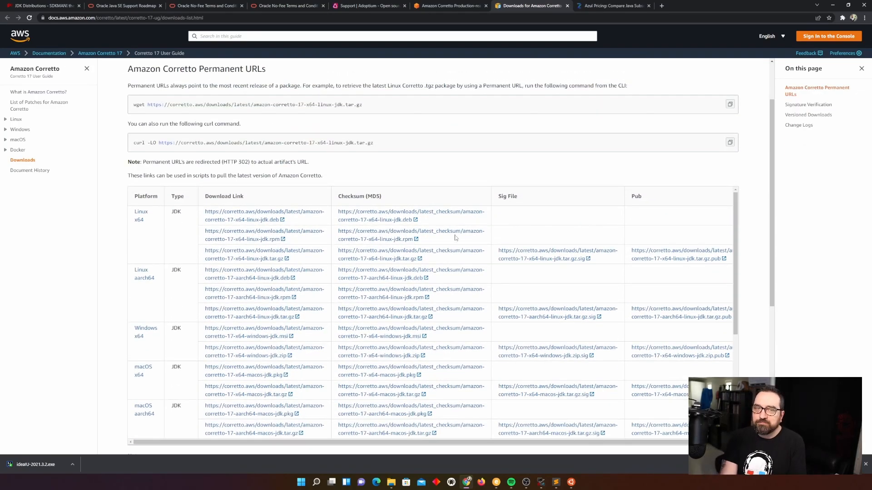
mouse_move(244, 154)
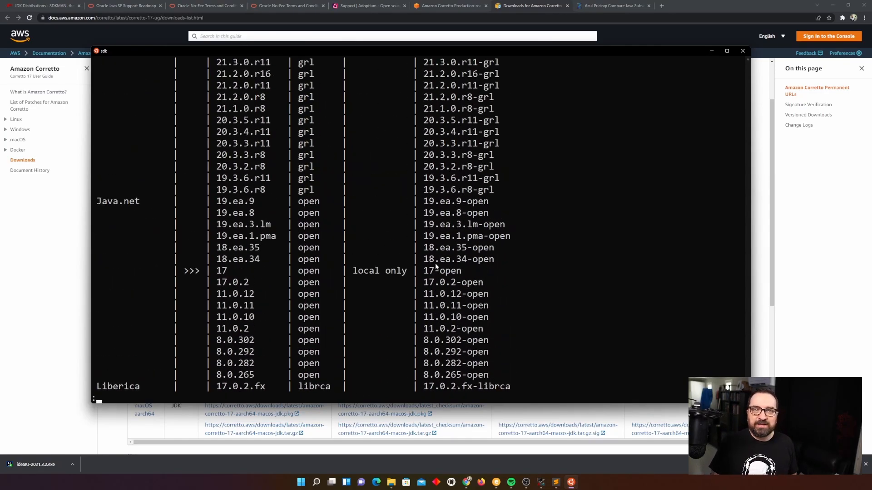
- Scroll the terminal's SDKMAN list to the Corretto amzn builds, then bring Chrome's Corretto downloads page forward
scroll("up", 3)
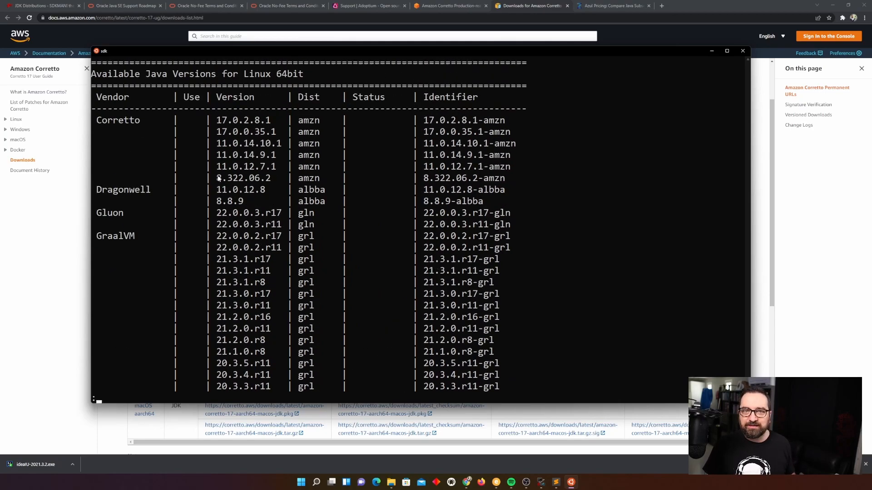
mouse_move(53, 256)
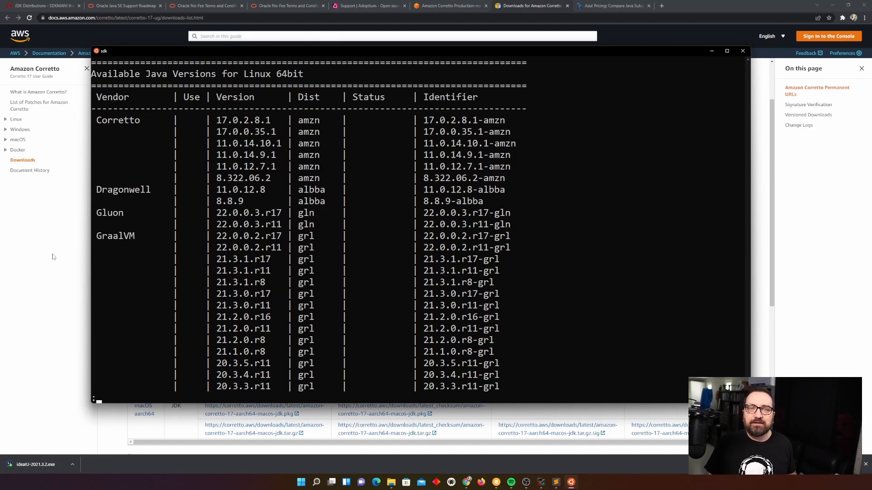
left_click(742, 51)
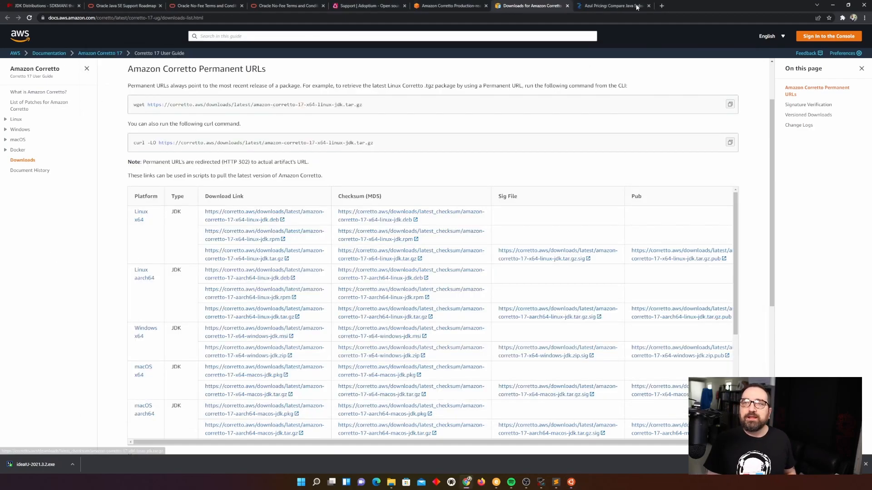
- Review Azul's pricing cards contrasting free Zulu OpenJDK builds with paid Platform Core and Prime tiers
left_click(611, 6)
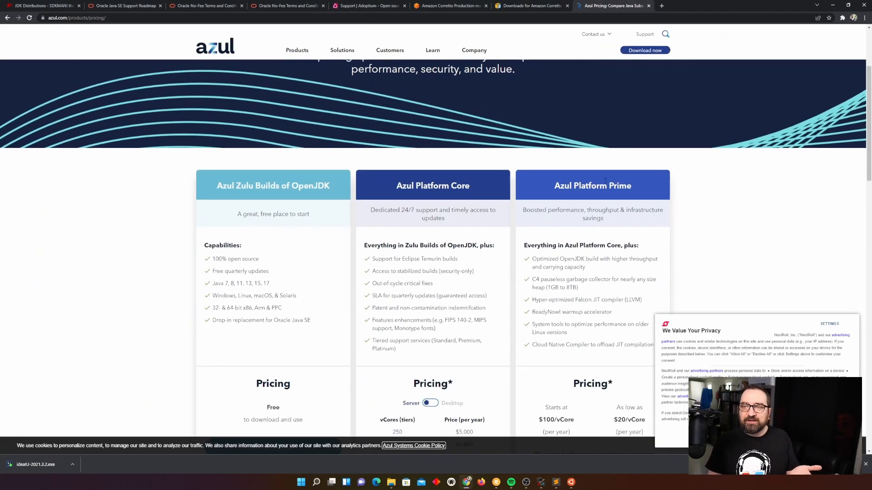
scroll("down", 3)
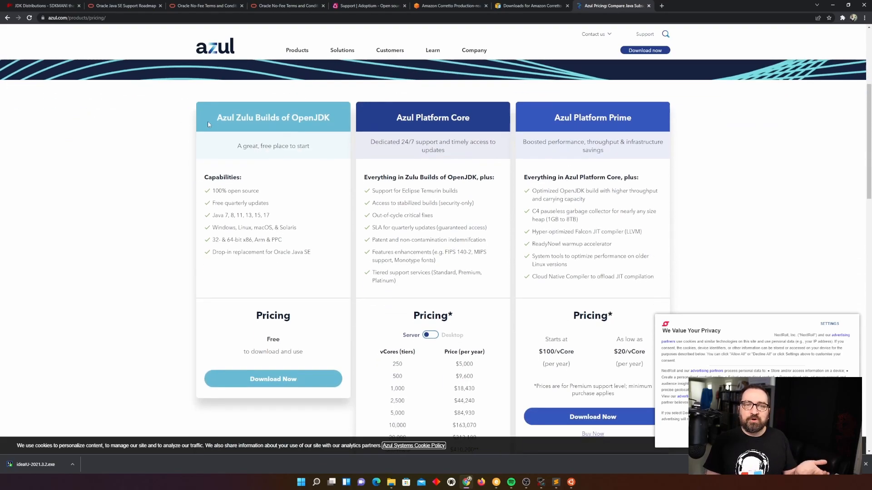
double_click(272, 117)
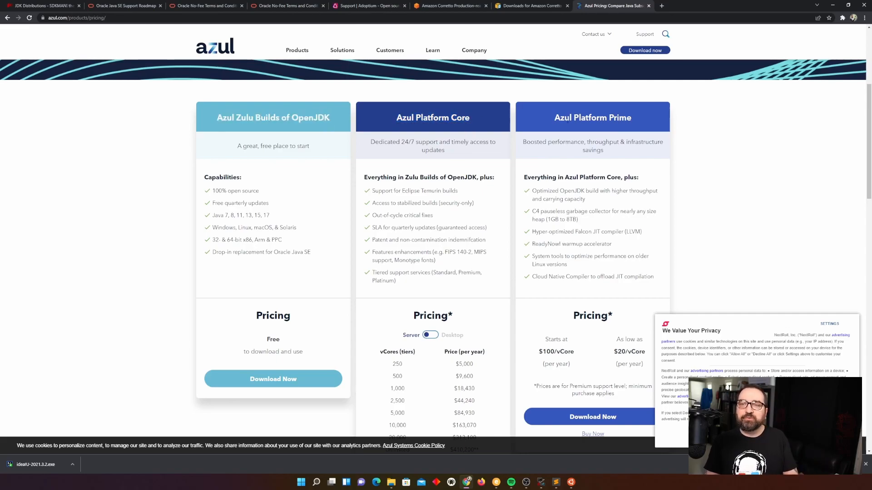
mouse_move(512, 200)
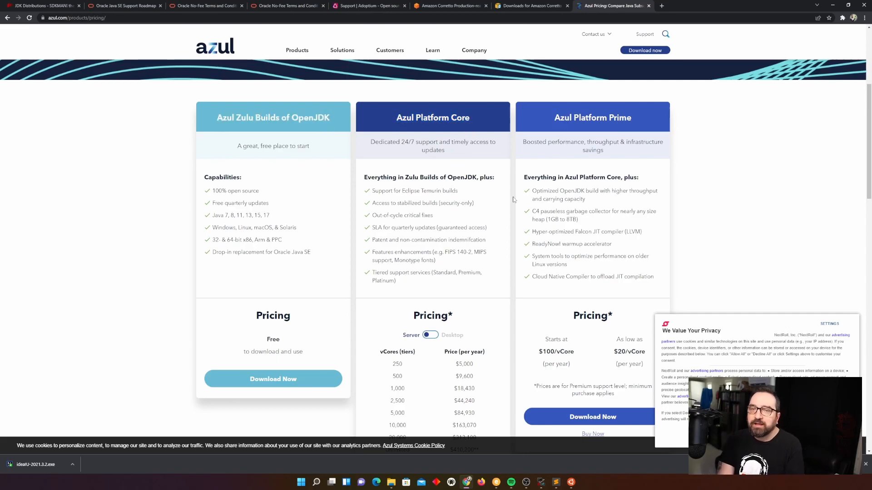
scroll("down", 3)
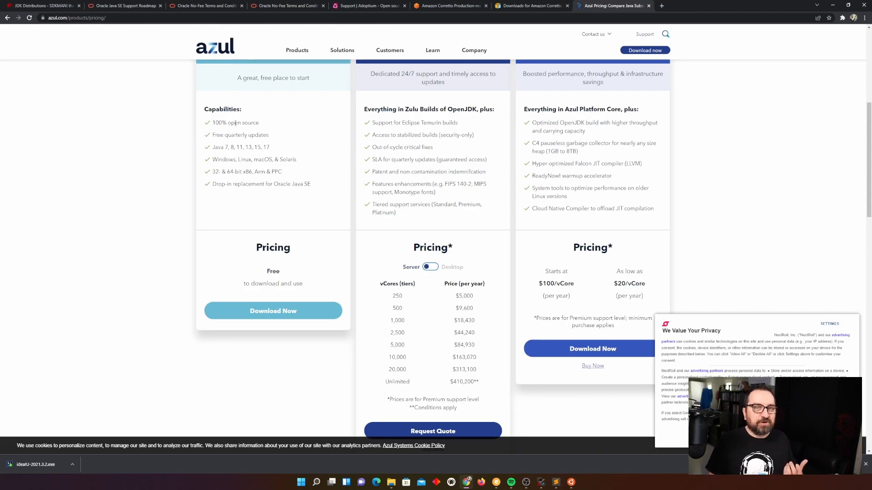
mouse_move(248, 115)
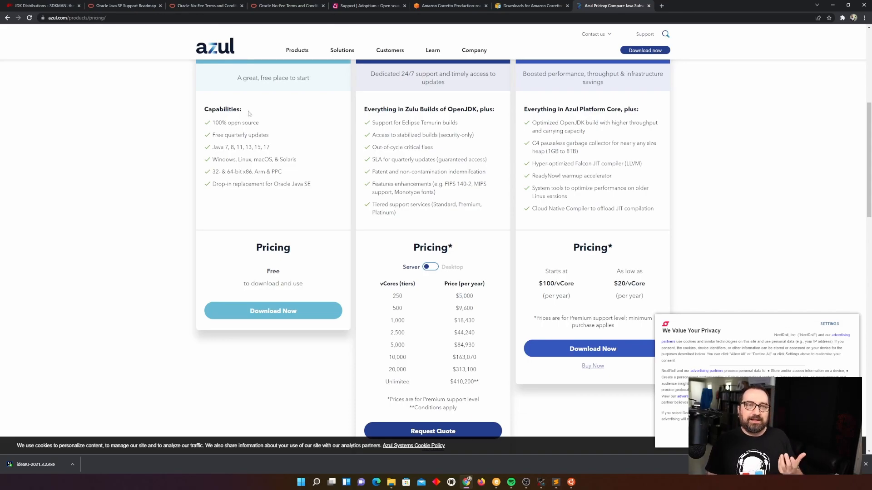
- Scroll through the SDKMAN JDK Distributions list, including the Java SE Development Kit entry
left_click(39, 5)
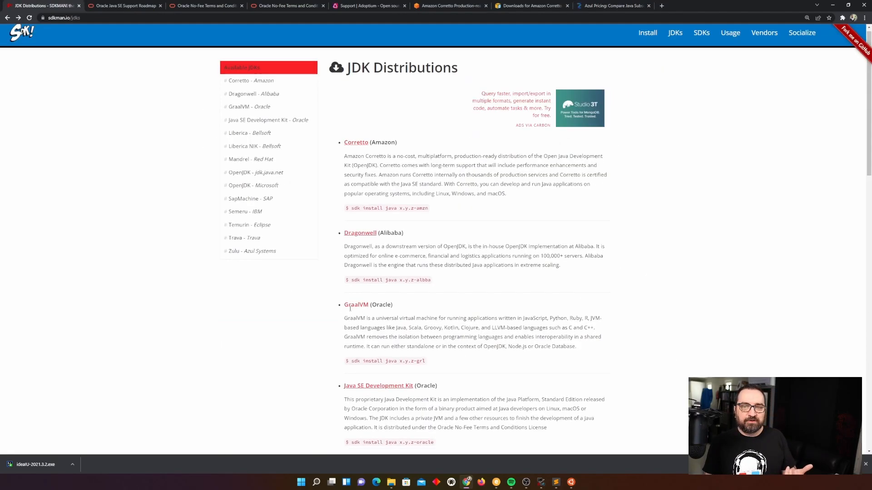
scroll("down", 3)
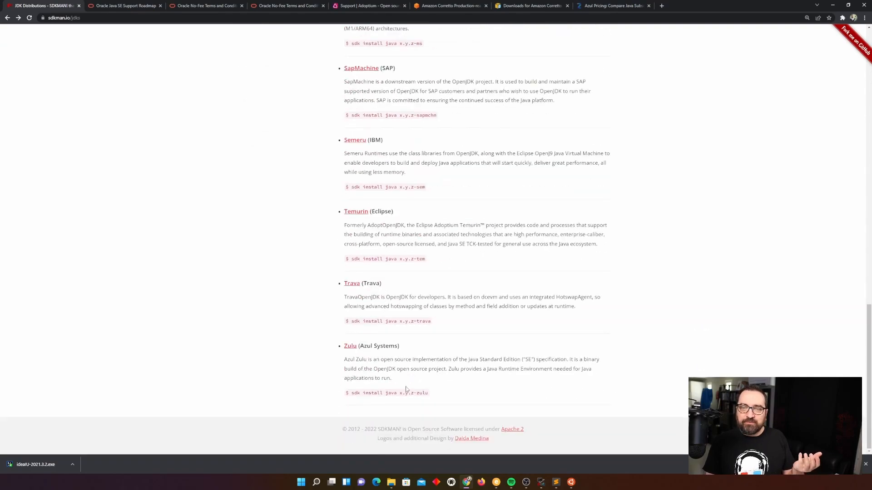
scroll("up", 3)
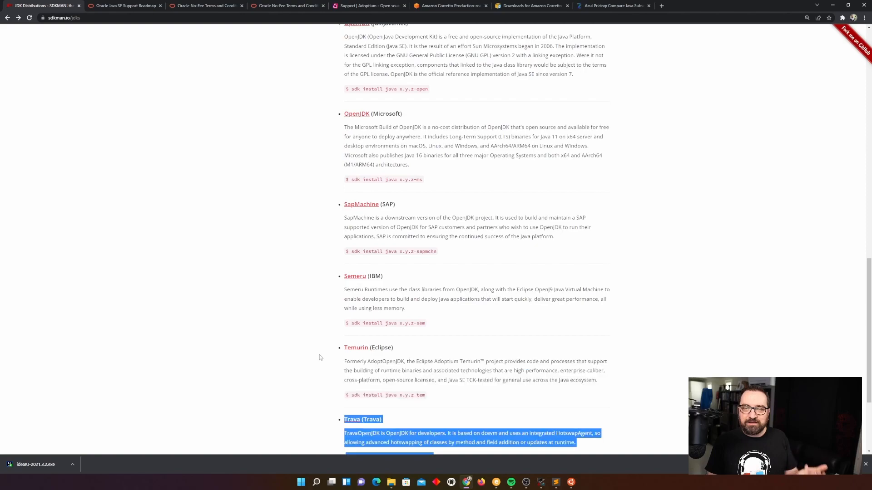
scroll("up", 3)
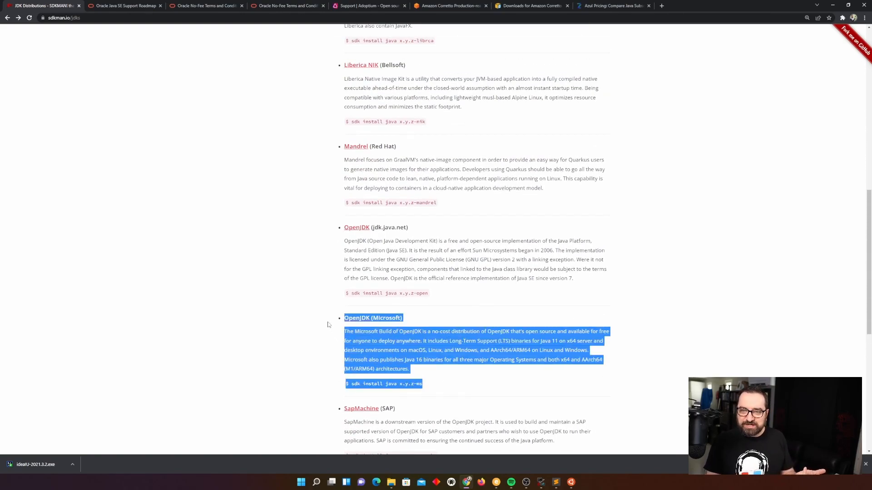
mouse_move(333, 342)
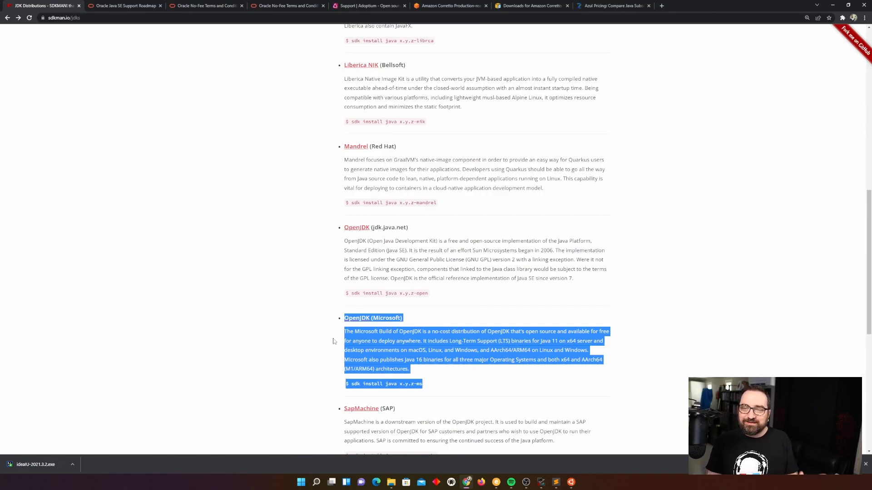
mouse_move(489, 304)
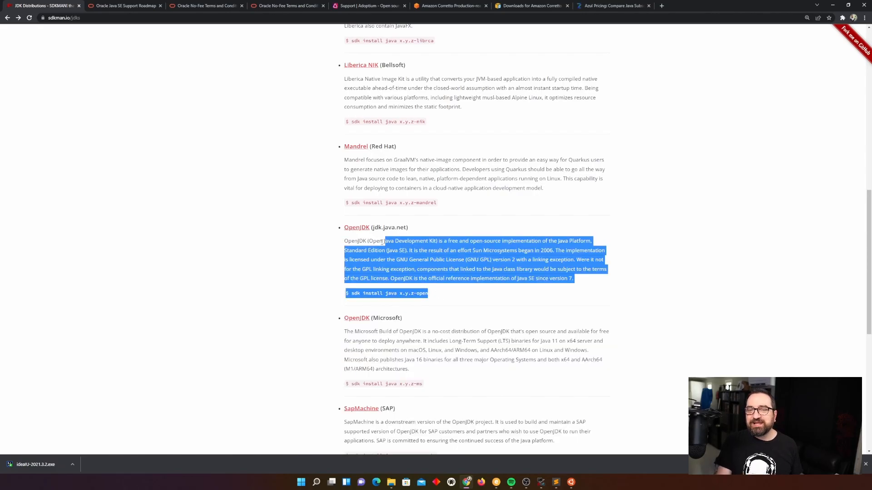
scroll("up", 3)
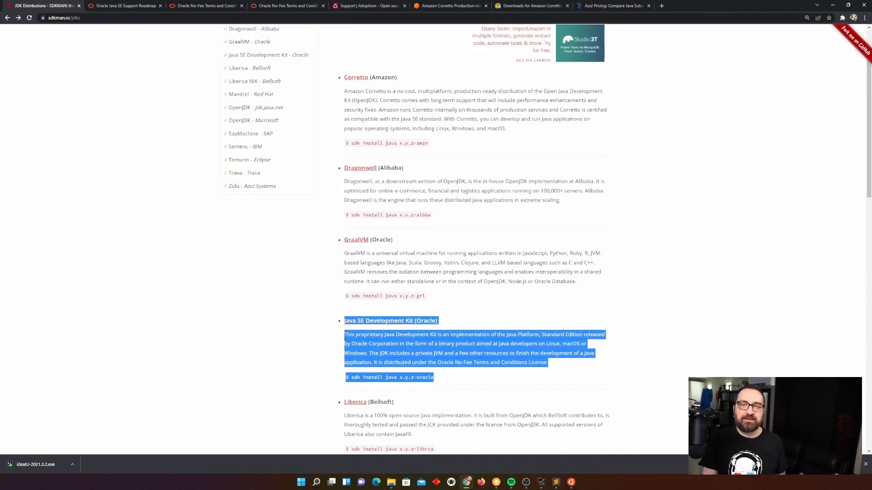
left_click(407, 133)
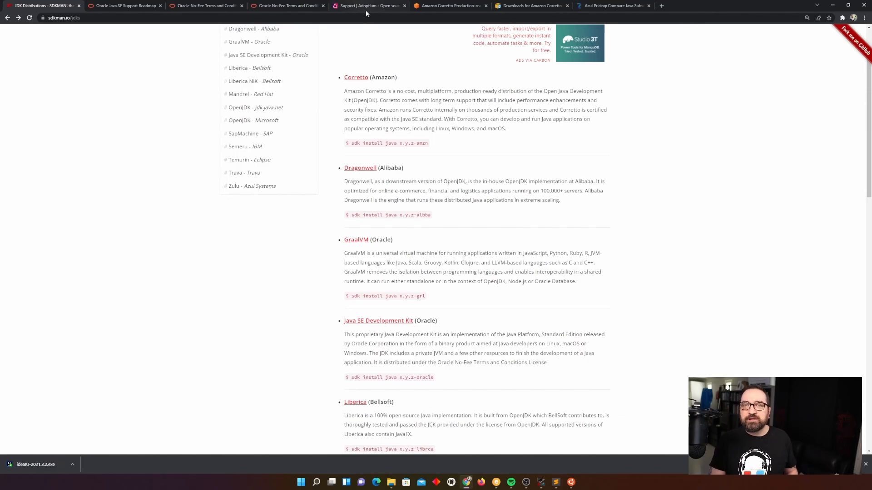
- Return to the Adoptium Support page with its community support section
left_click(369, 6)
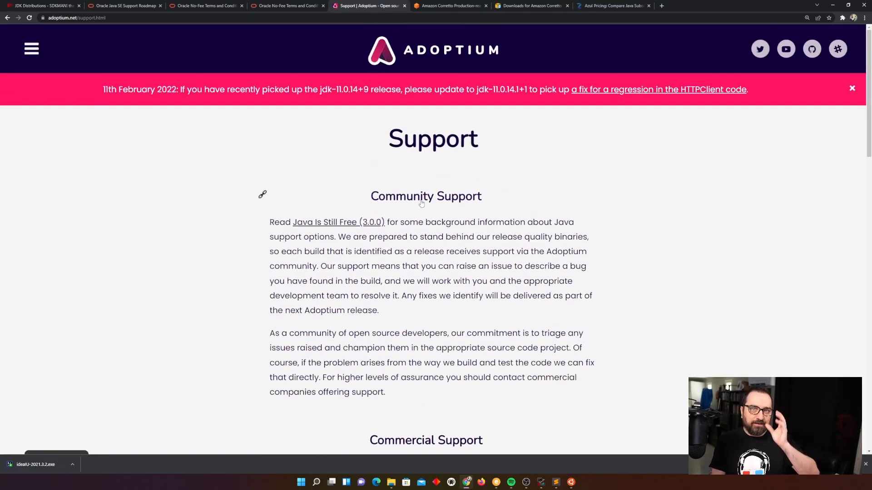